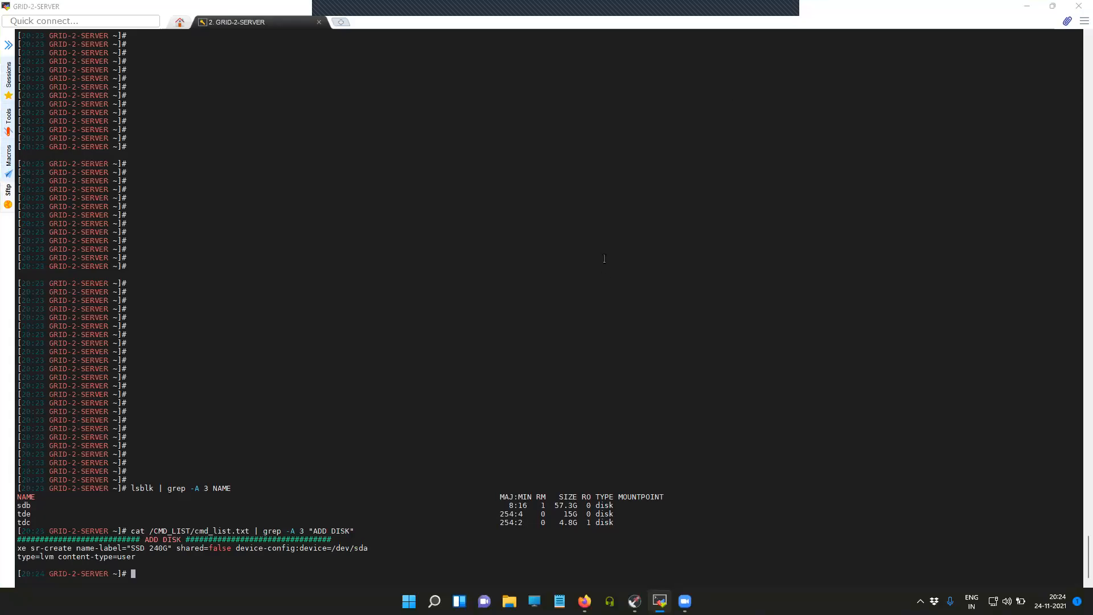
mouse_move(508, 270)
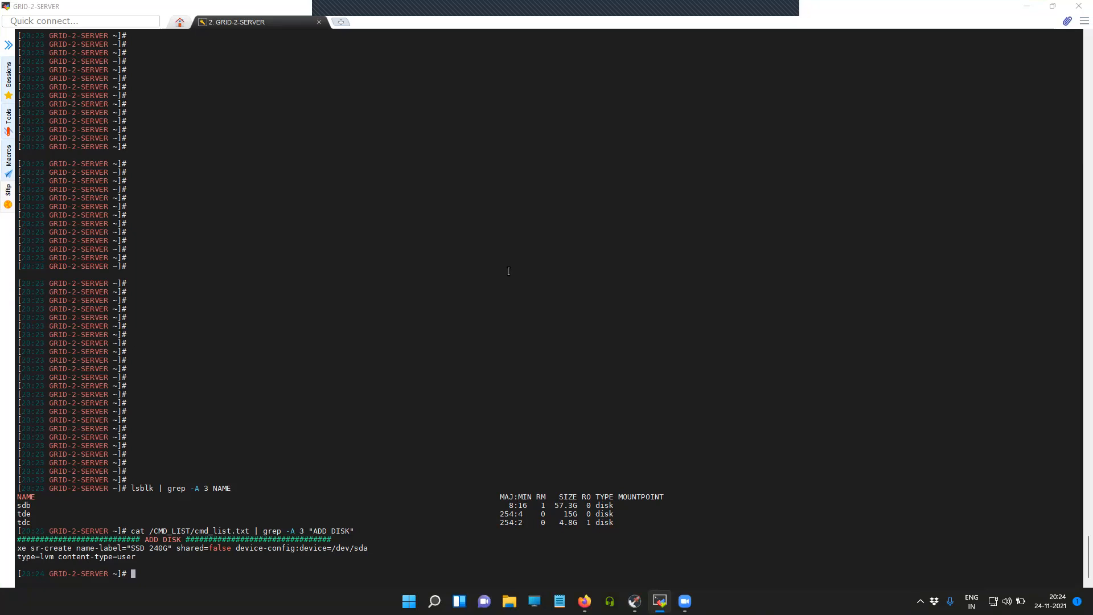
mouse_move(410, 314)
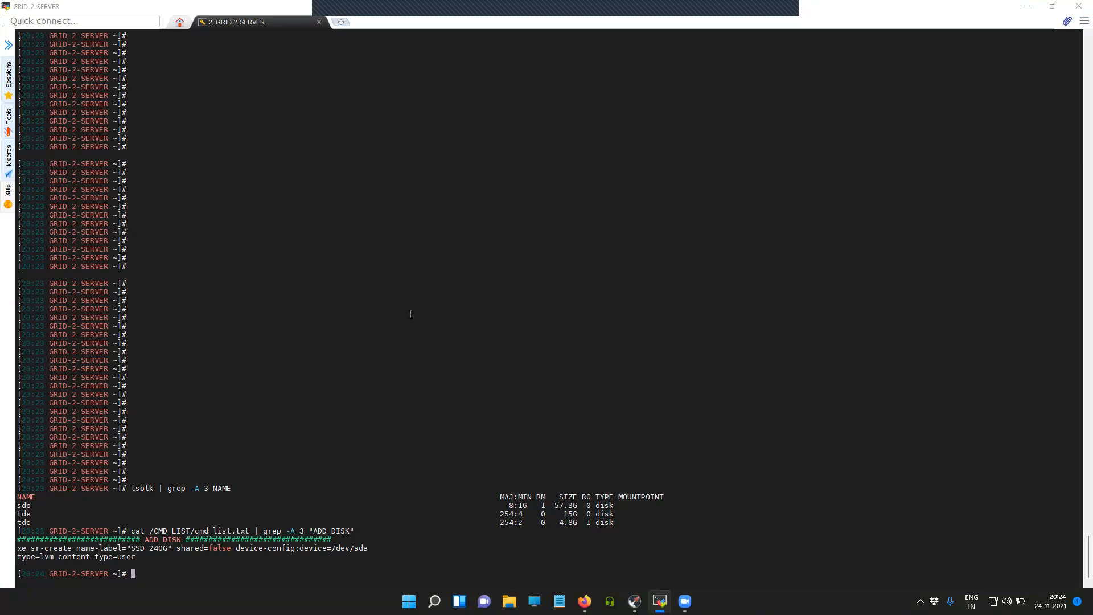
mouse_move(392, 331)
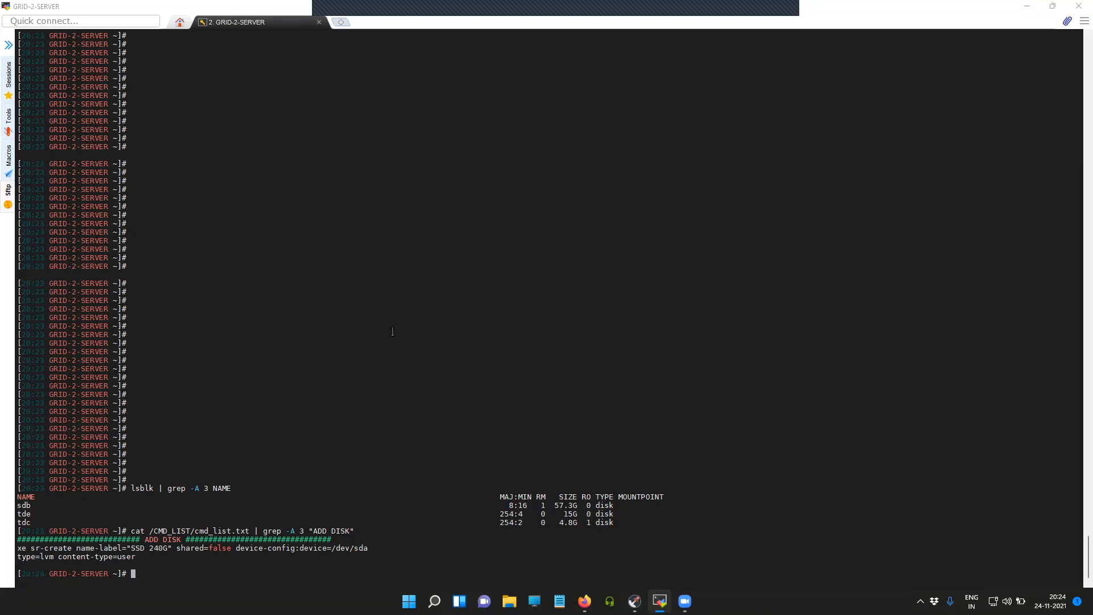
mouse_move(356, 305)
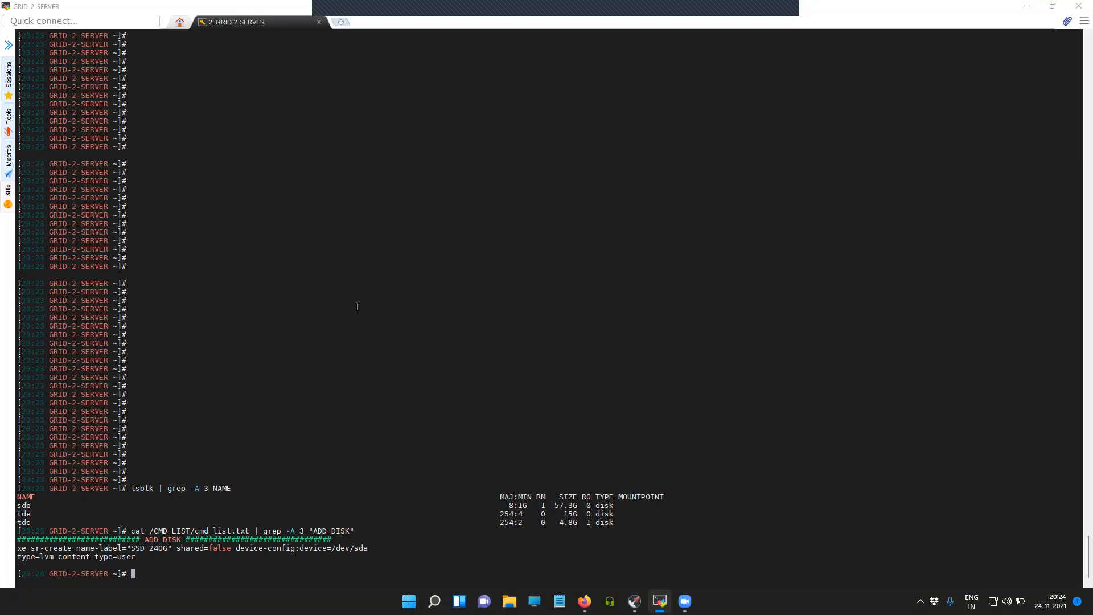
mouse_move(524, 460)
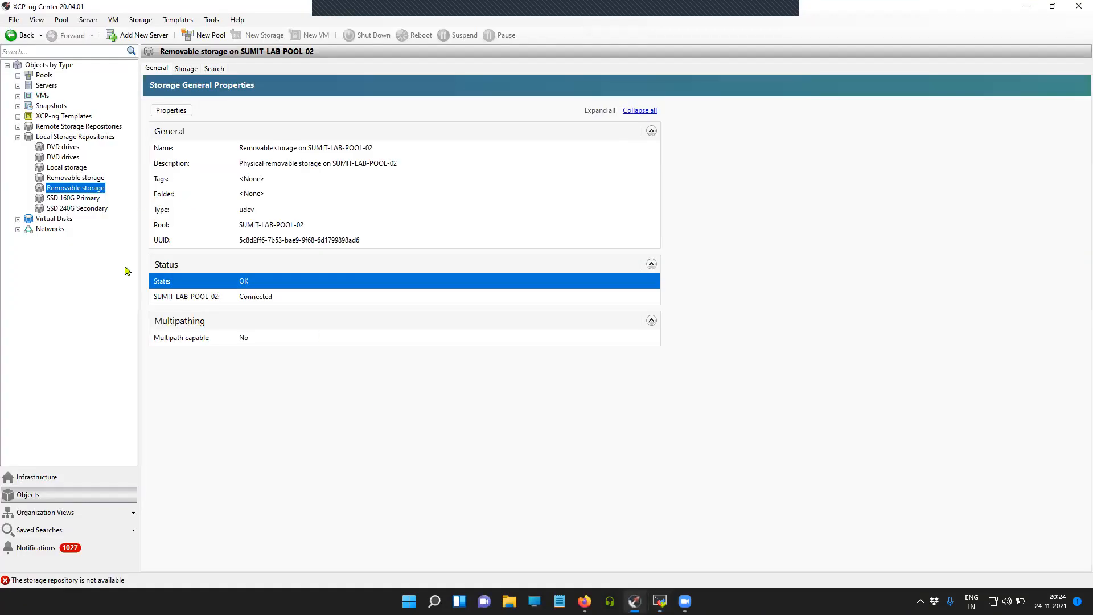
mouse_move(75, 252)
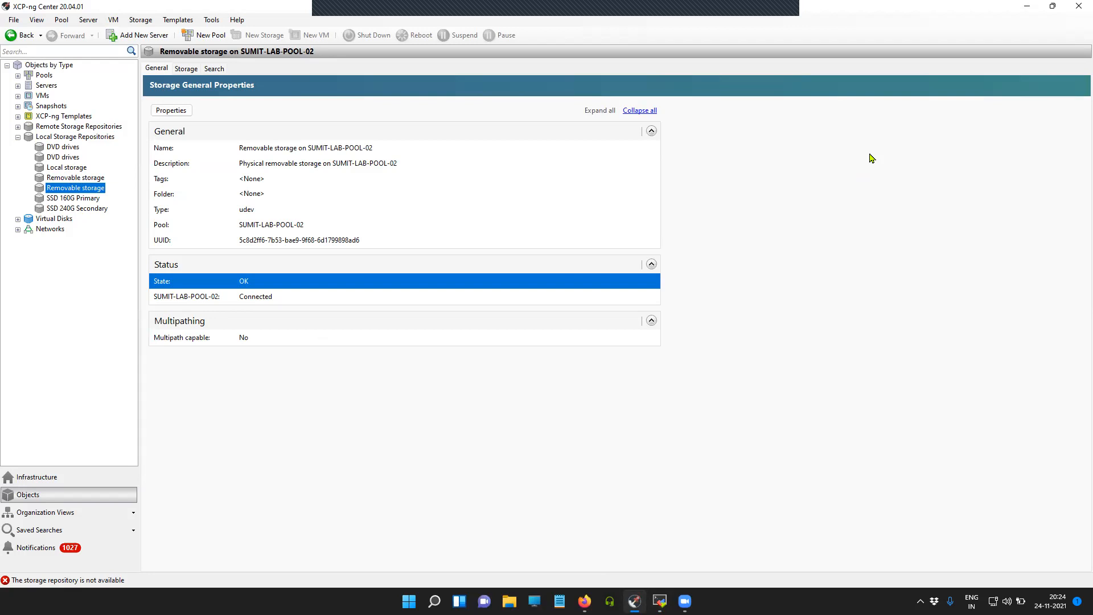
mouse_move(656, 468)
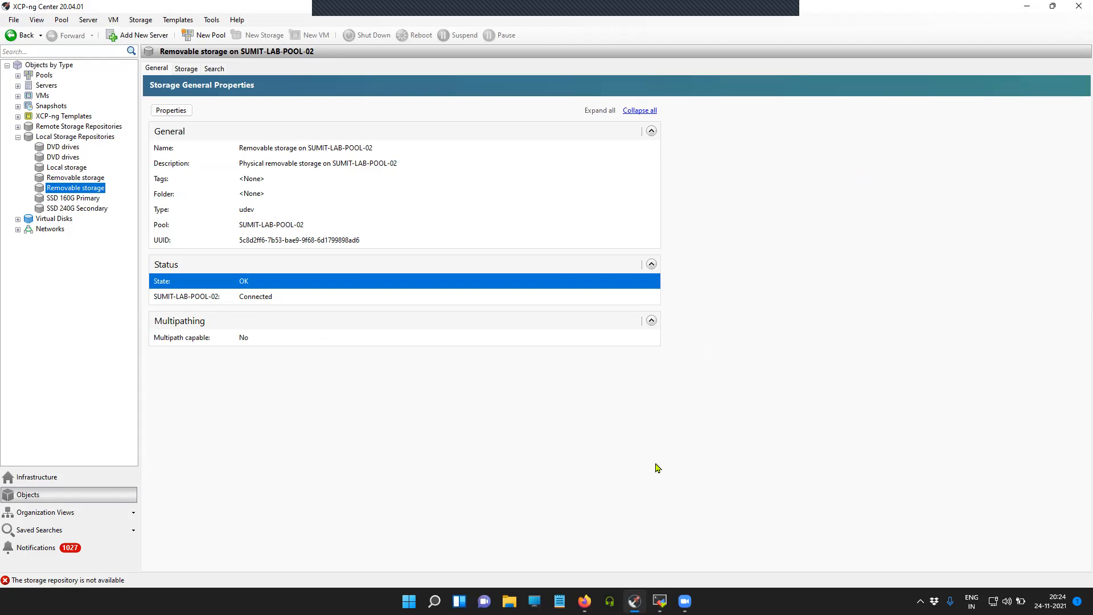
mouse_move(643, 574)
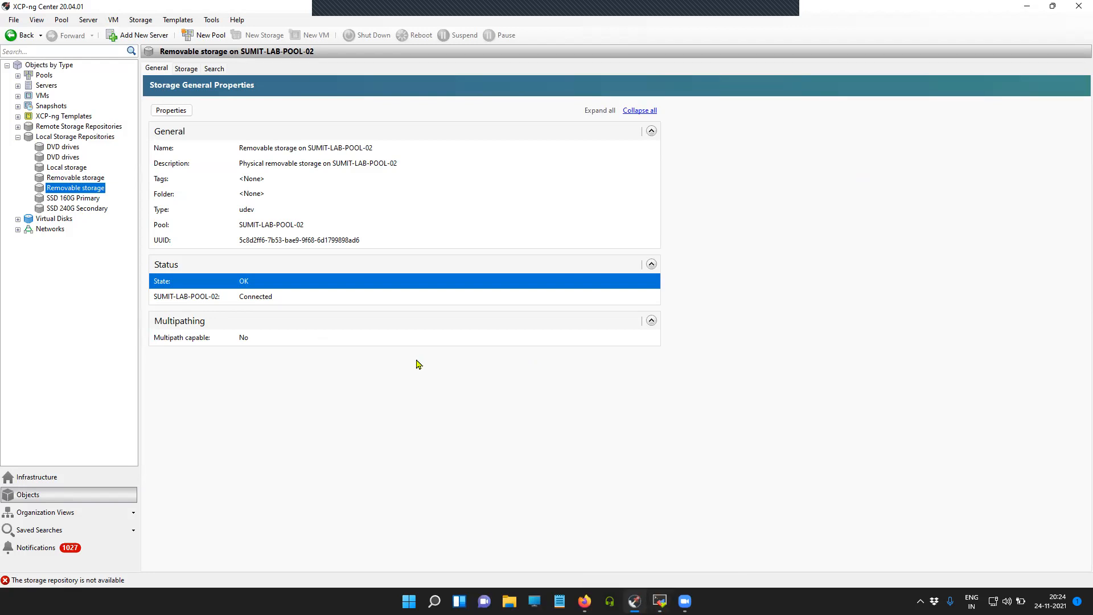
mouse_move(167, 210)
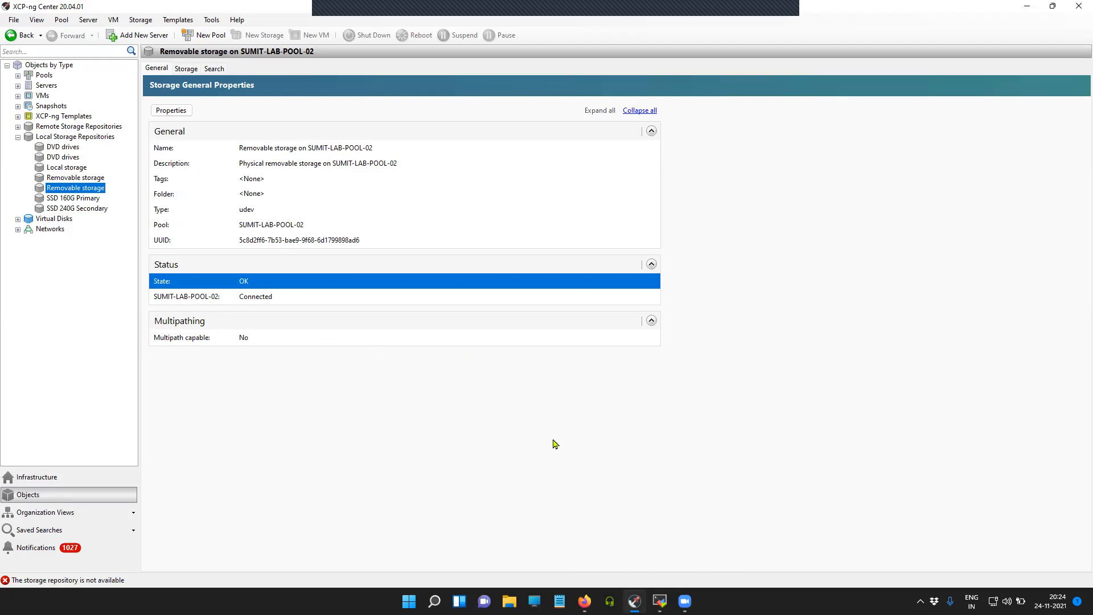
mouse_move(537, 432)
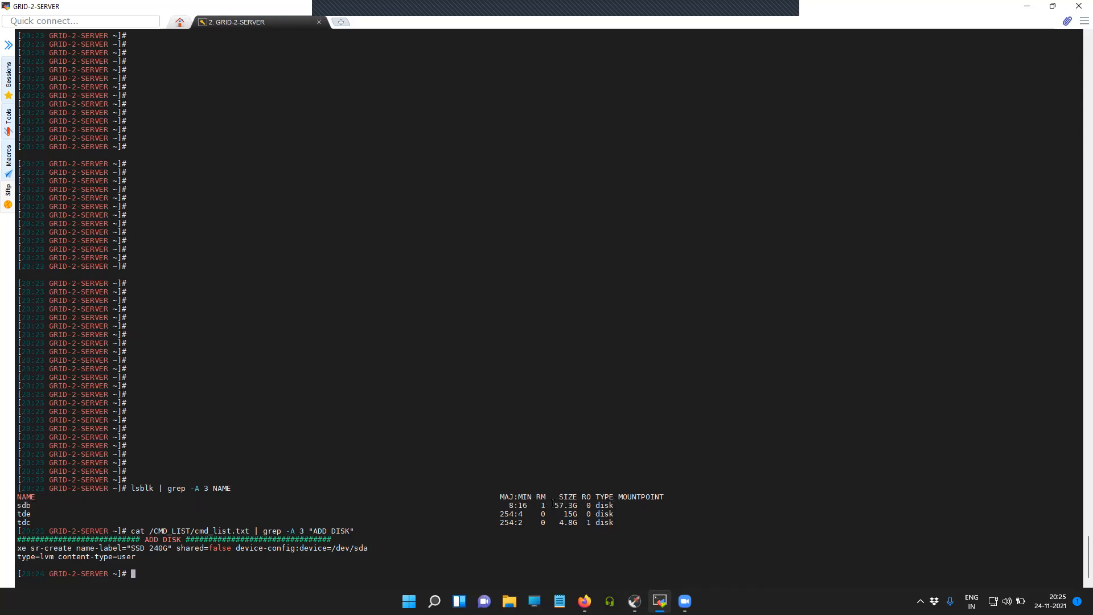
Start the sr-create command with name-label="USB-test" and shared=false
double_click(566, 505)
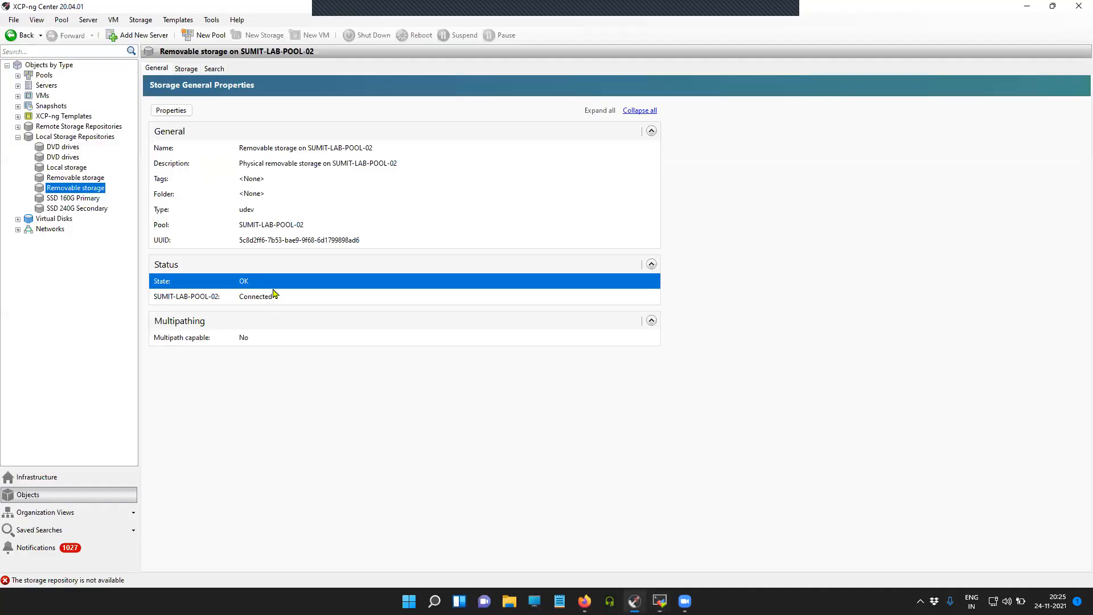
click(658, 601)
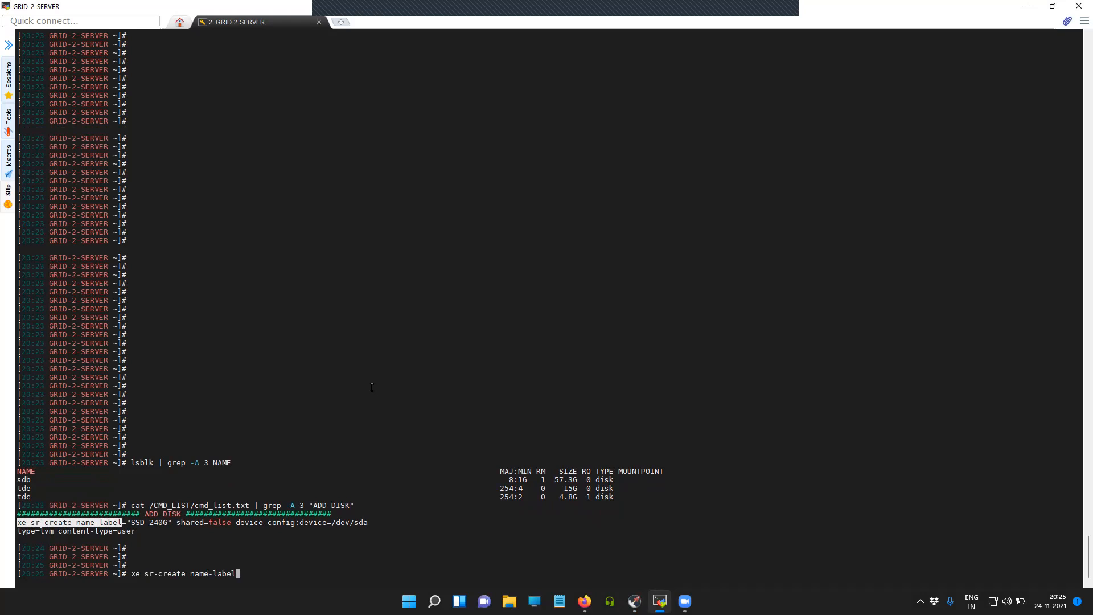
text(=)
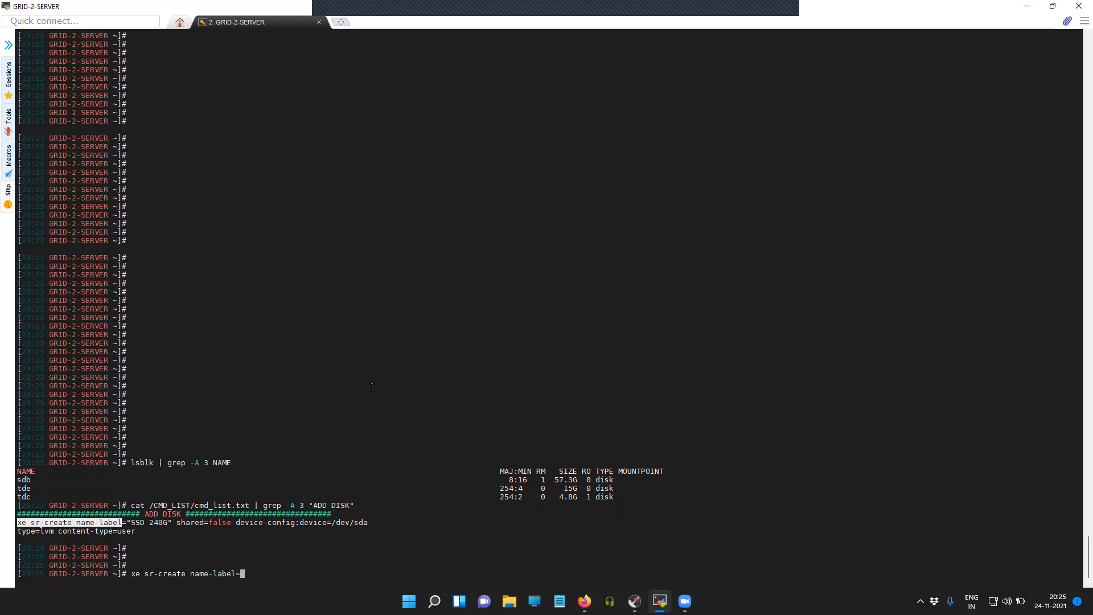
text("USB)
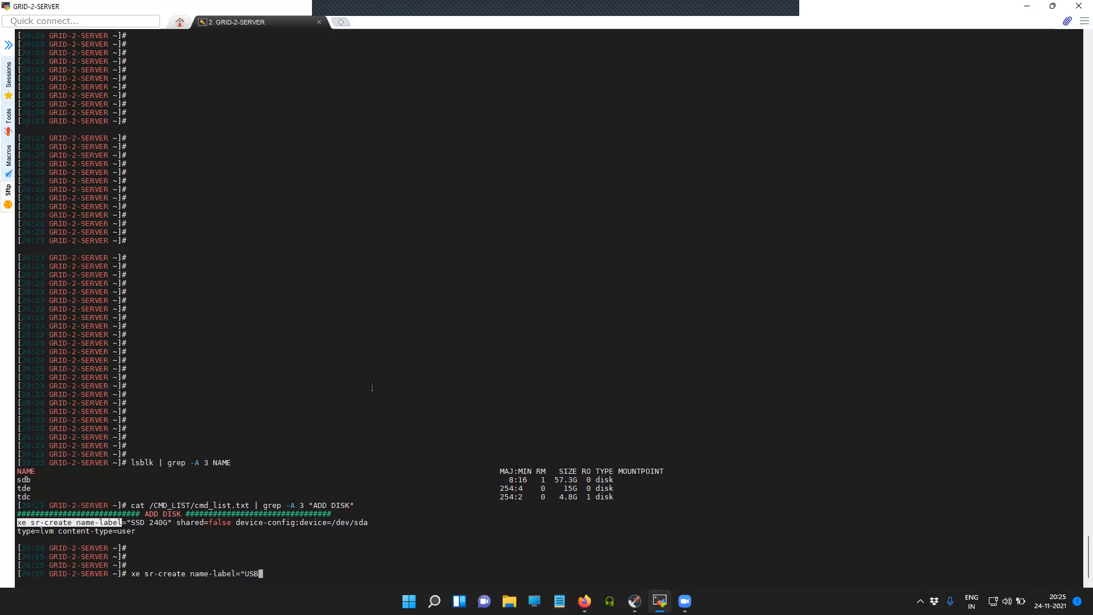
text(-test)
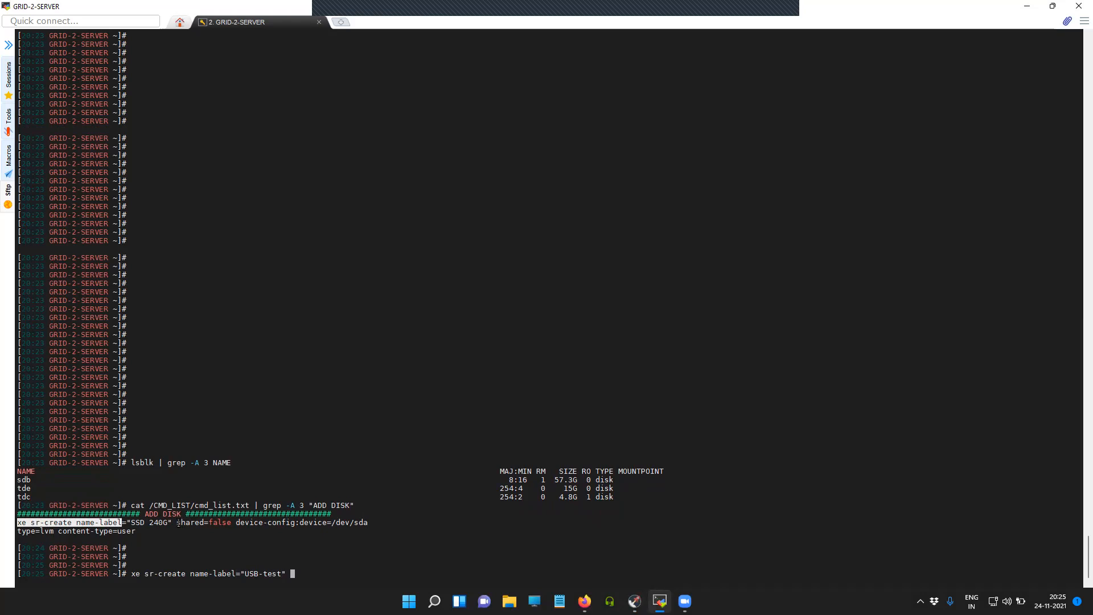
text(shared=false)
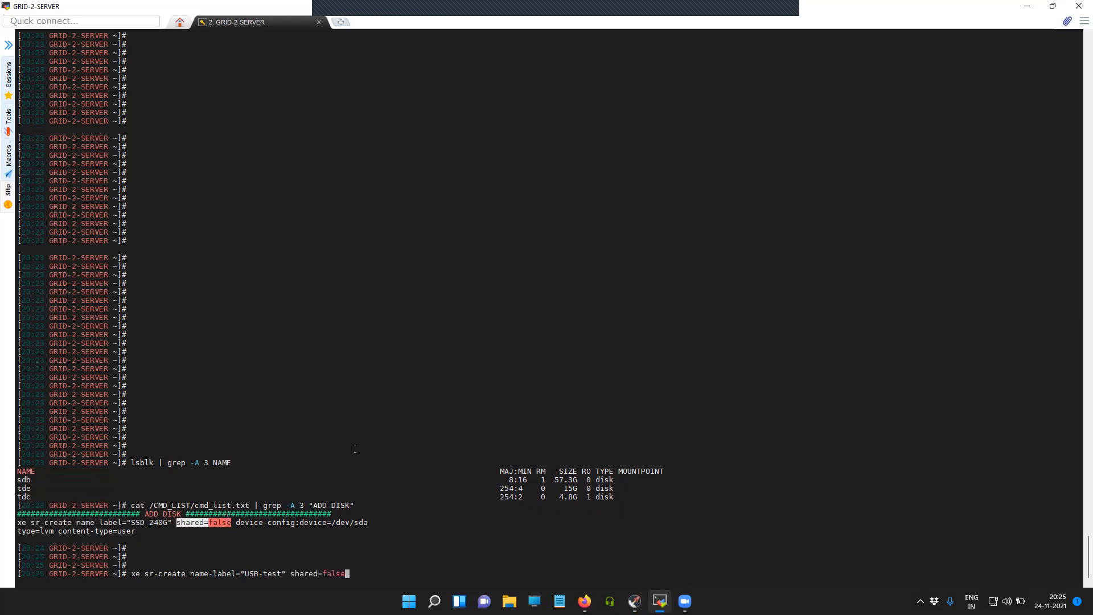
text(" ")
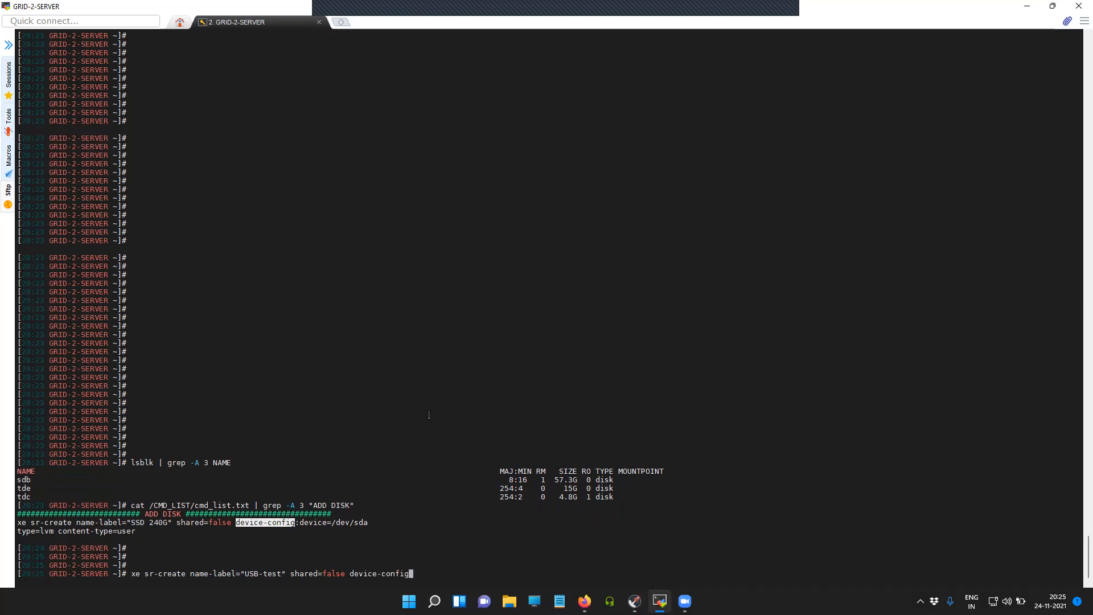
Add device-config:device=/dev/sdb, copied from the template and corrected from sda
text(:)
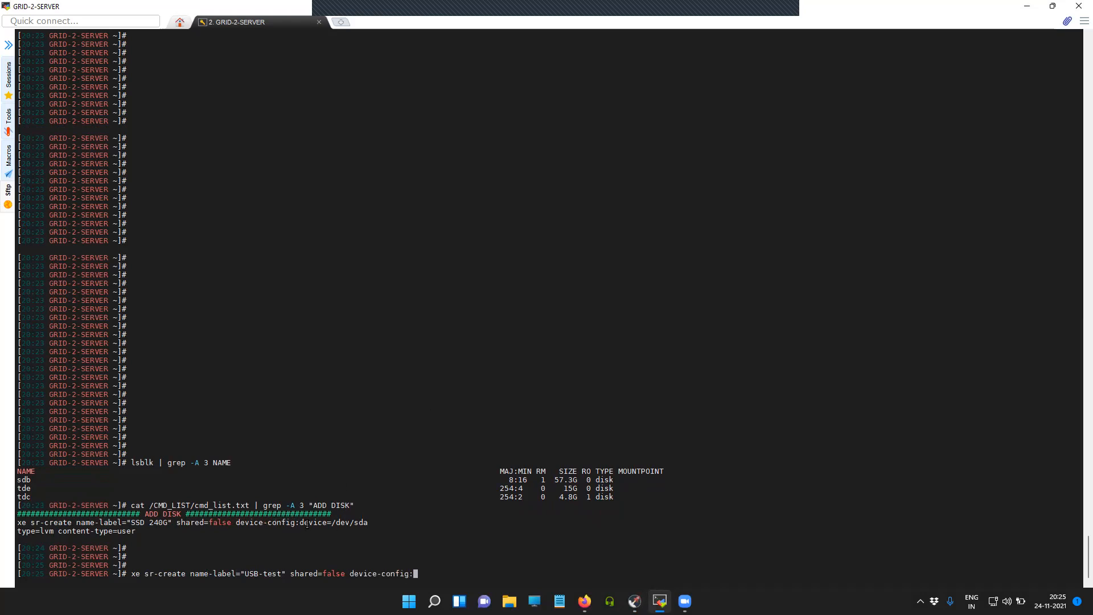
double_click(333, 522)
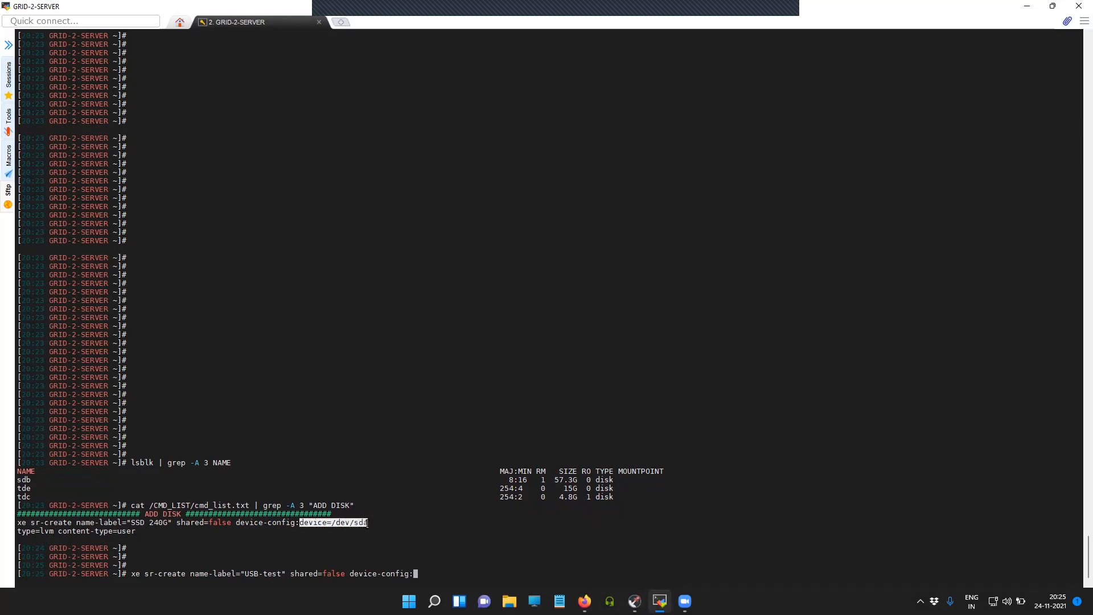
text(device=/dev/sda)
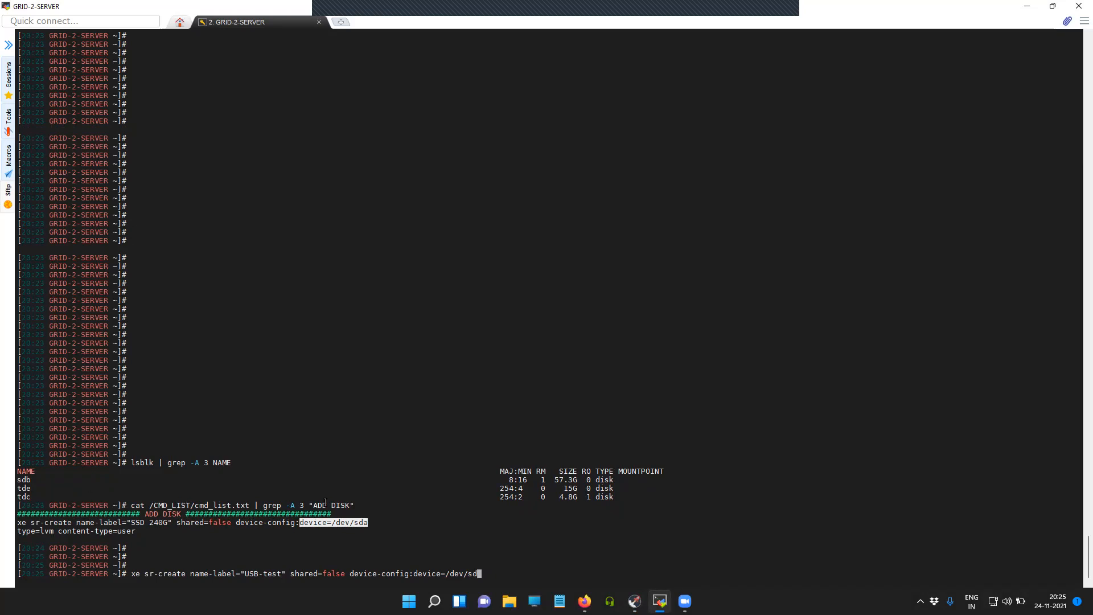
text(b)
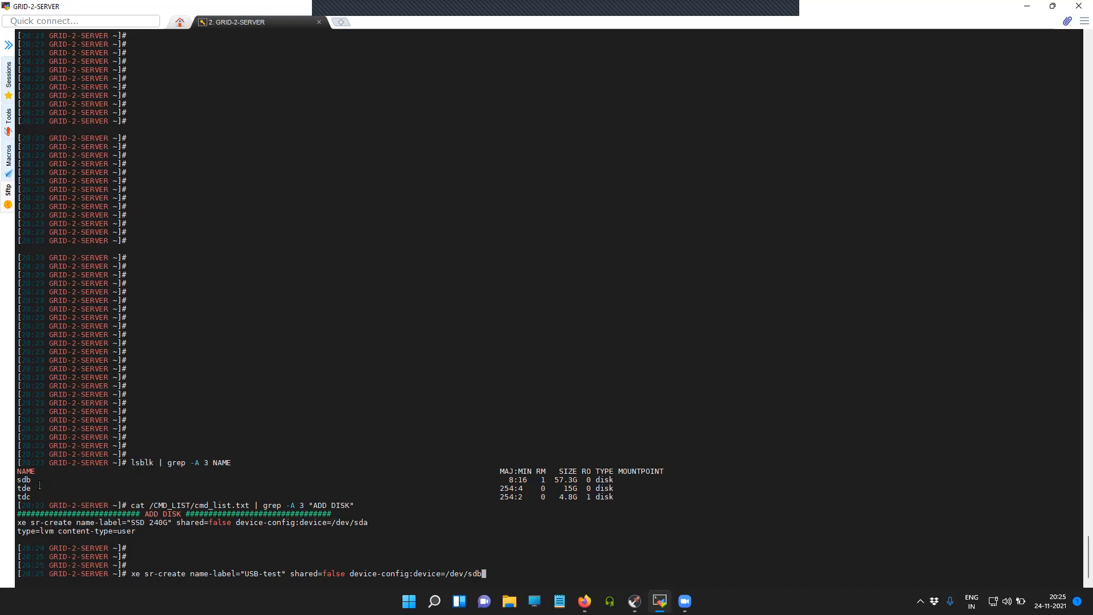
double_click(25, 479)
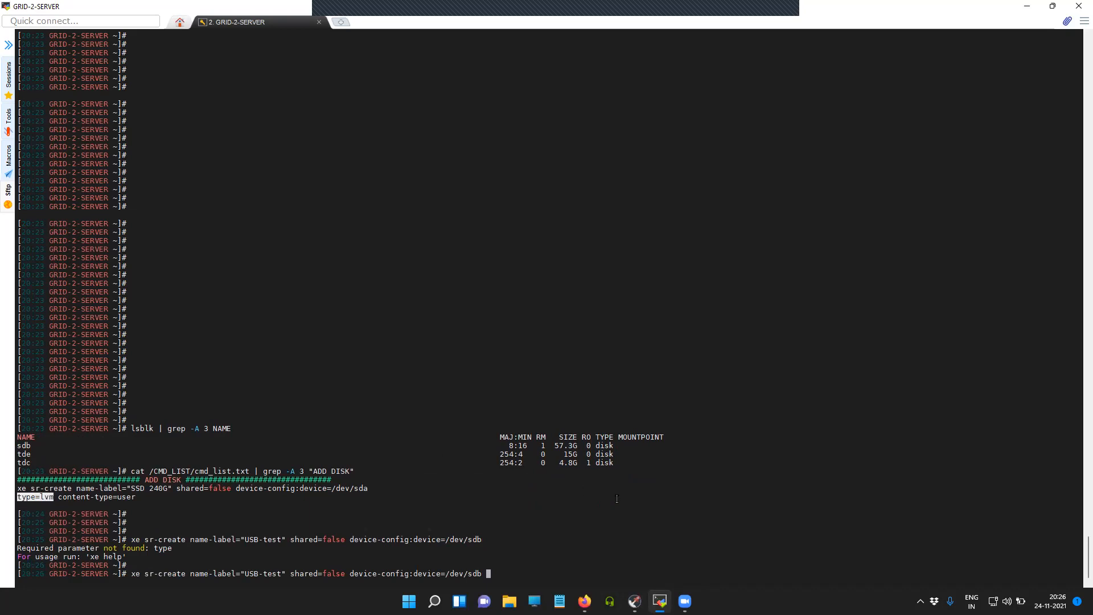
Rerun sr-create with type=lvm content-type=user and copy the returned UUID
text(type=lvm)
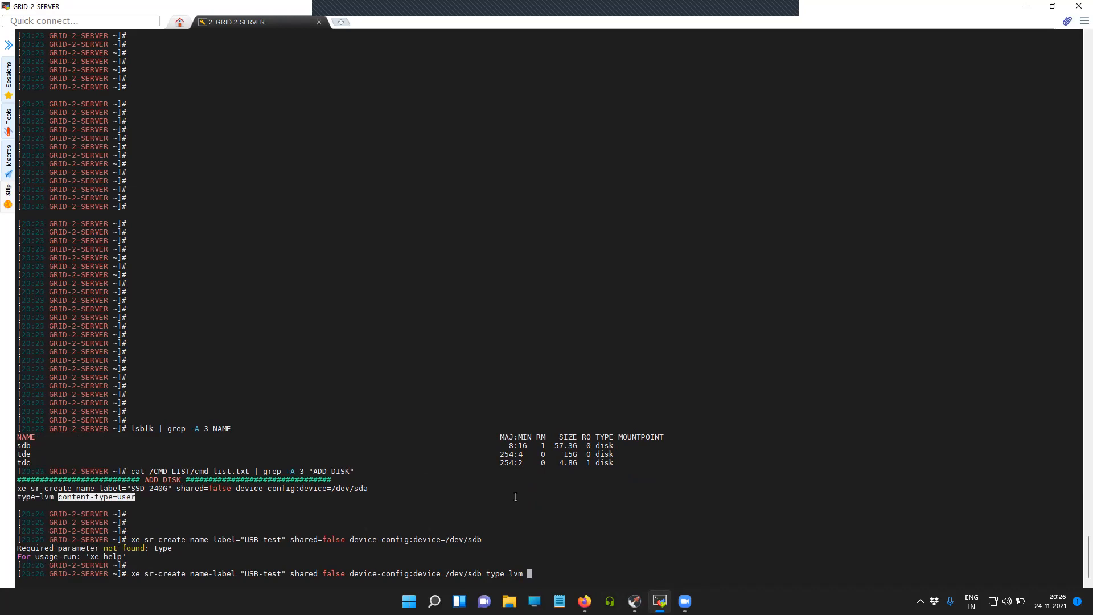
text(content-type=user)
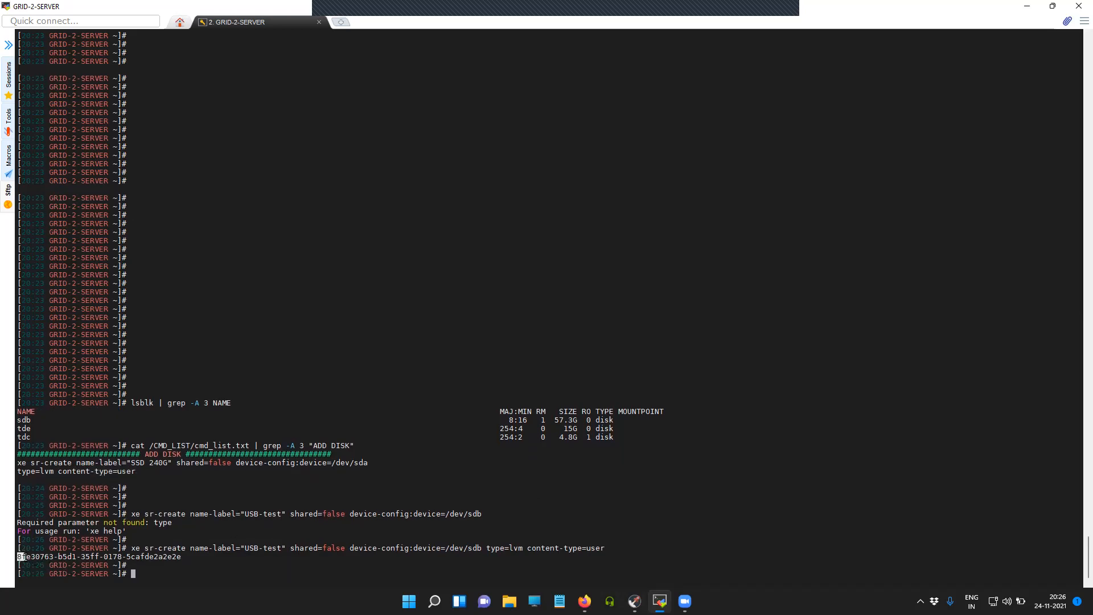
drag(16, 556, 180, 556)
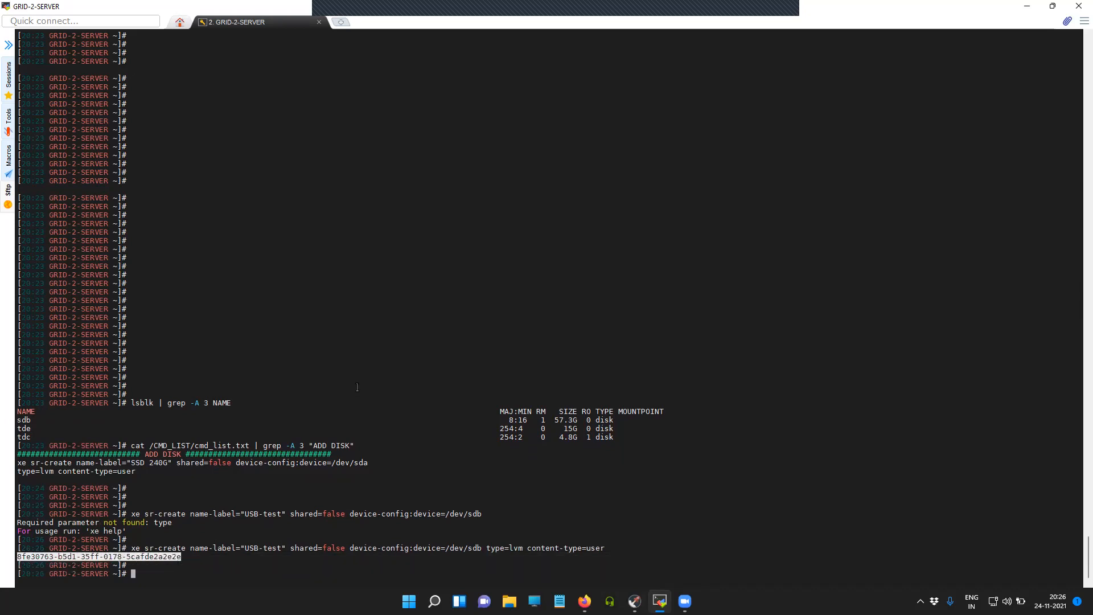
text(xe sr-list uuid=8fe30763-b5d1-35ff-0178-5cafde2a2e2e)
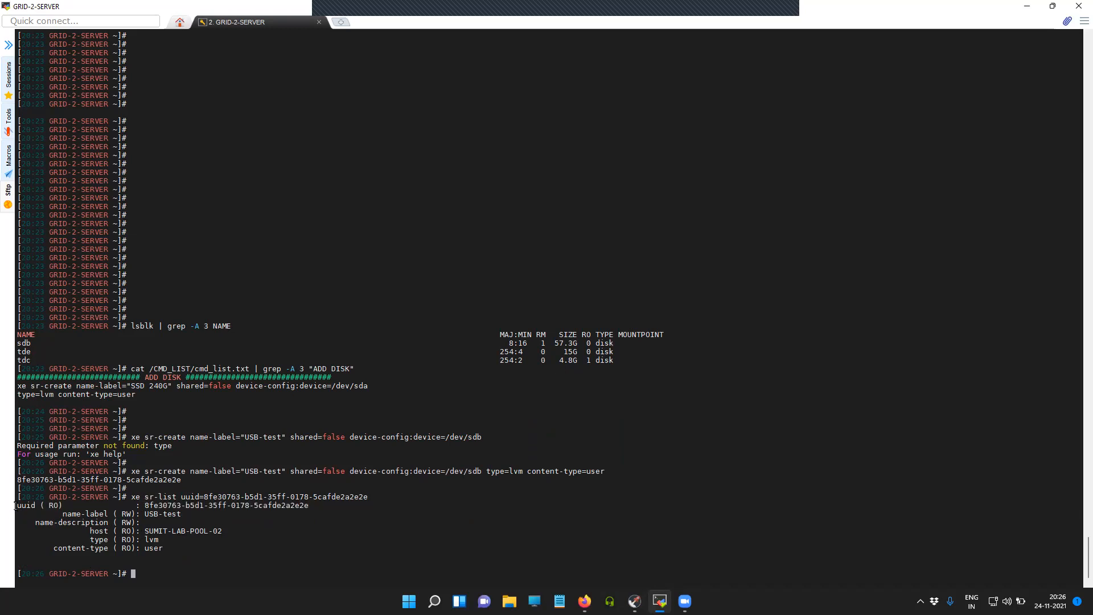
Run xe sr-list on the new UUID to confirm USB-test is LVM with user content
double_click(38, 505)
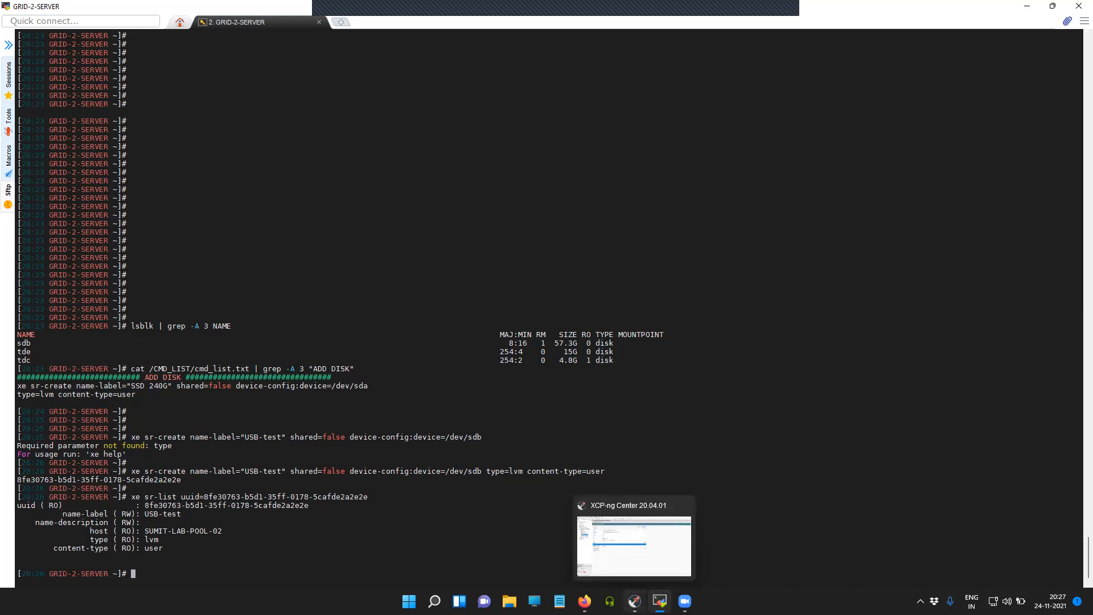
Check USB-test's General properties in XCP-ng Center: LVM, 57.3 GB, OK, matching UUID
click(633, 546)
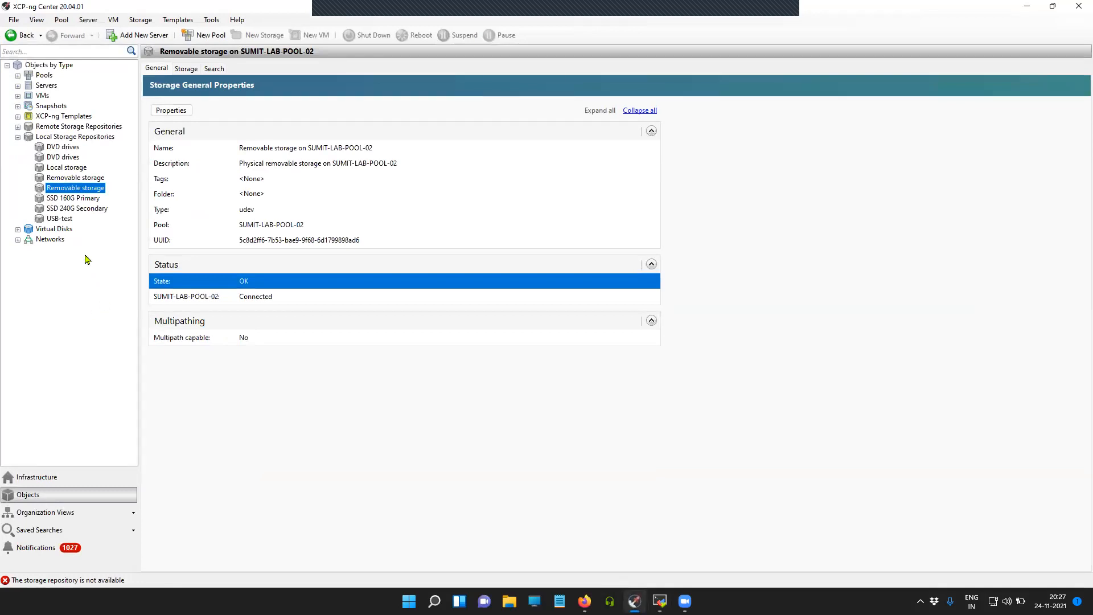
click(59, 218)
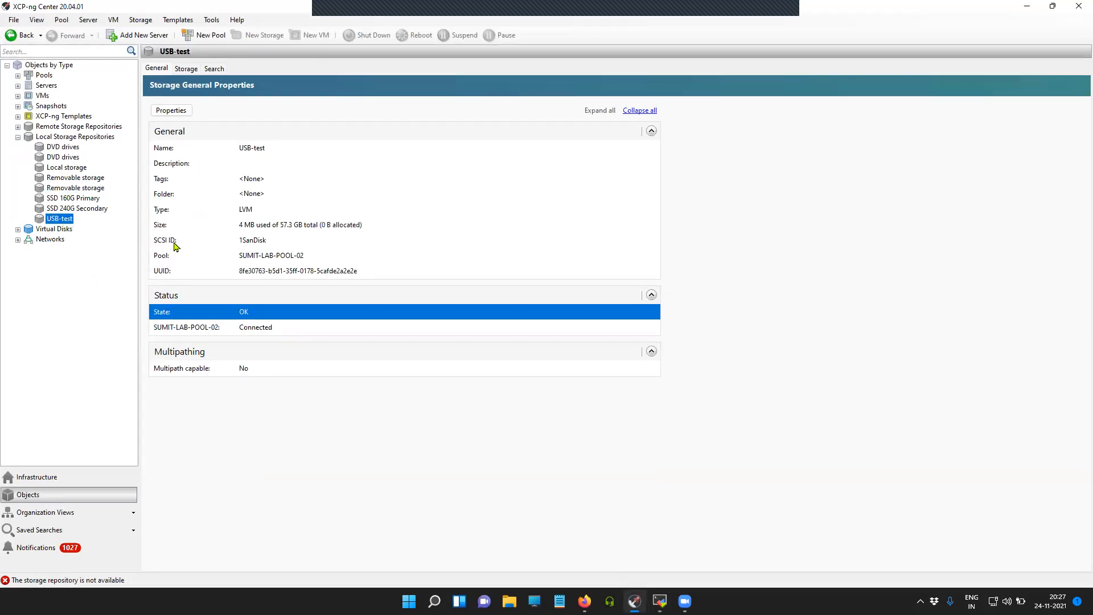
click(298, 271)
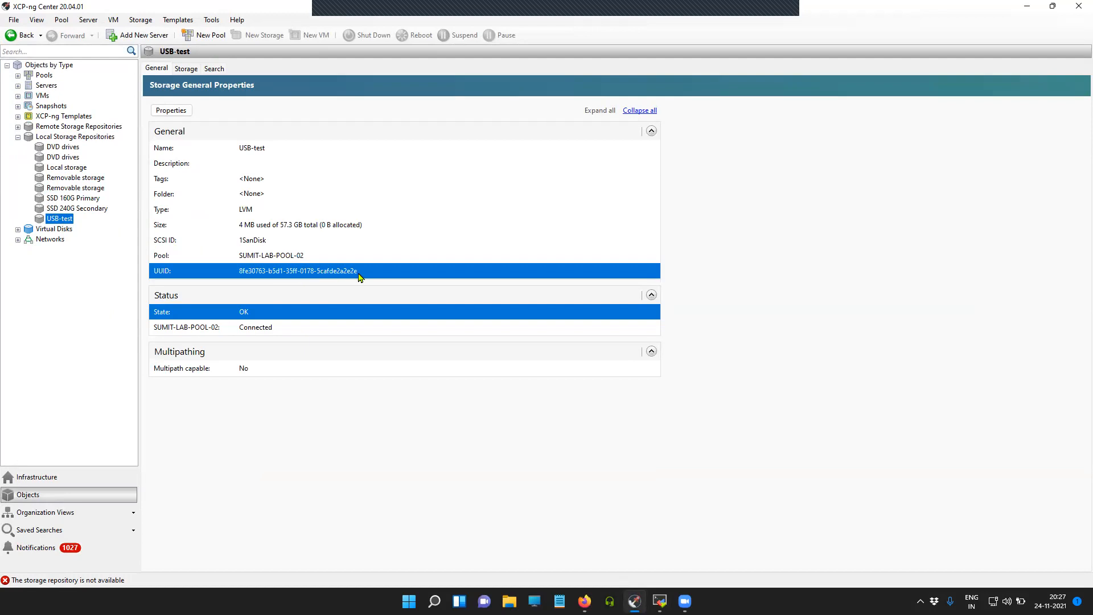
click(658, 601)
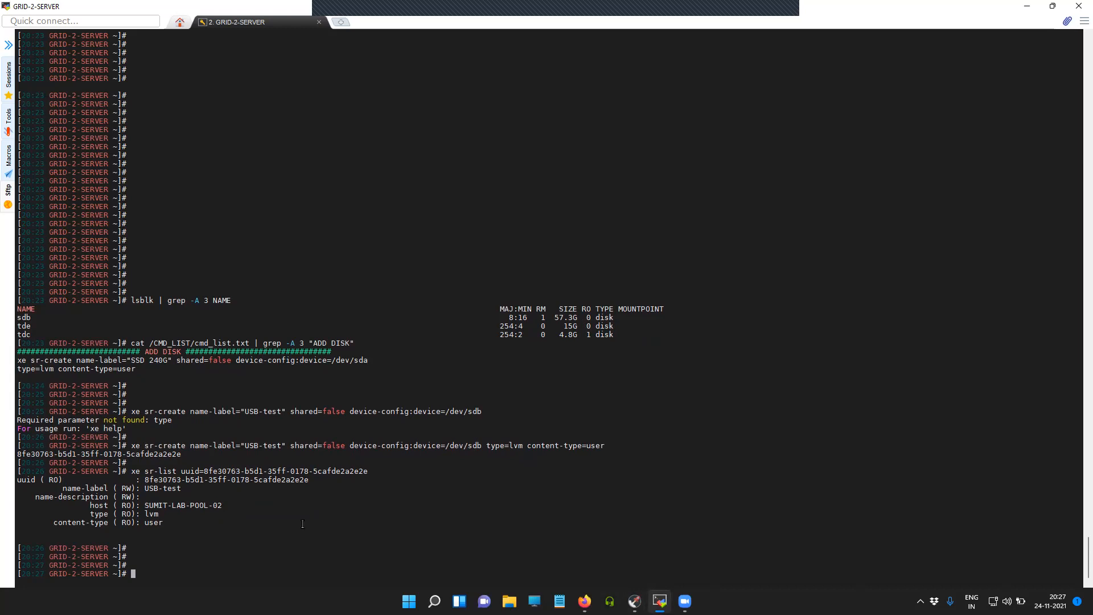
Try xe sr-forget on the USB-test UUID, refused because a PBD is still attached
text(e)
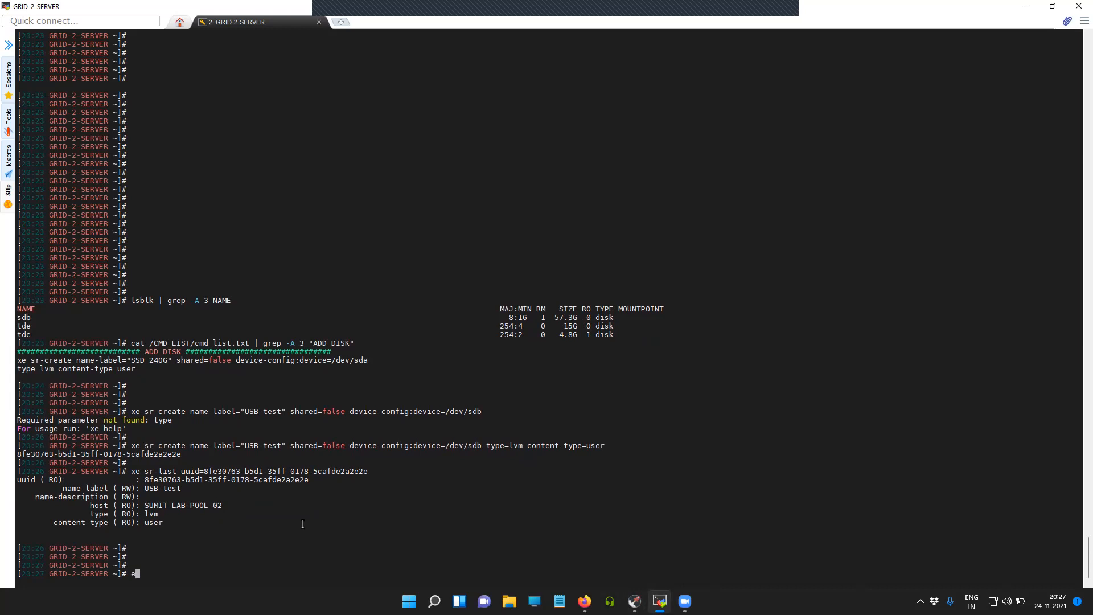
text(xe)
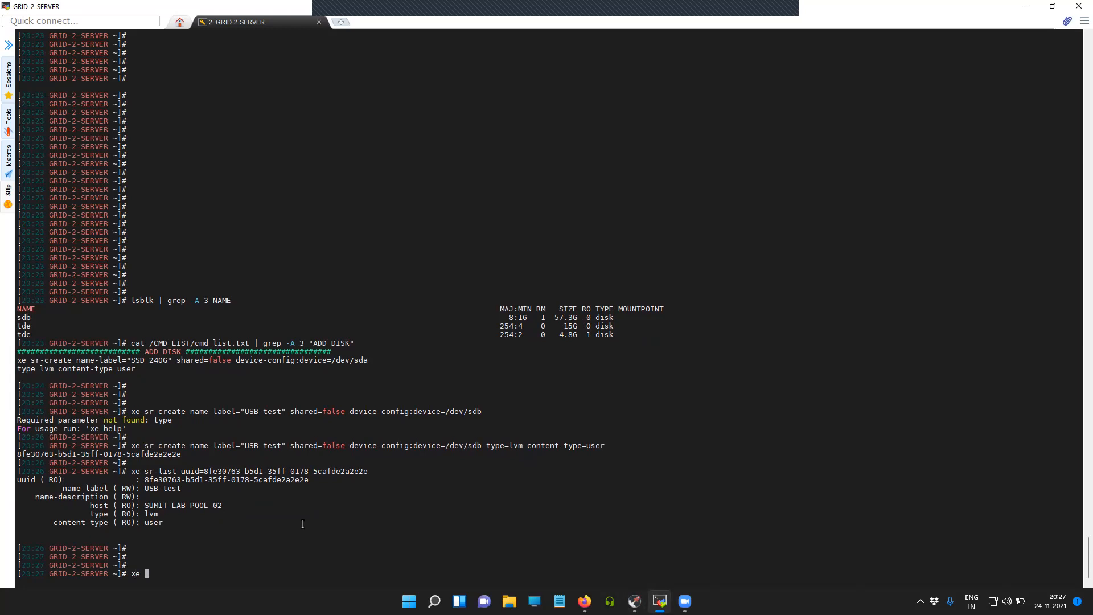
text(s)
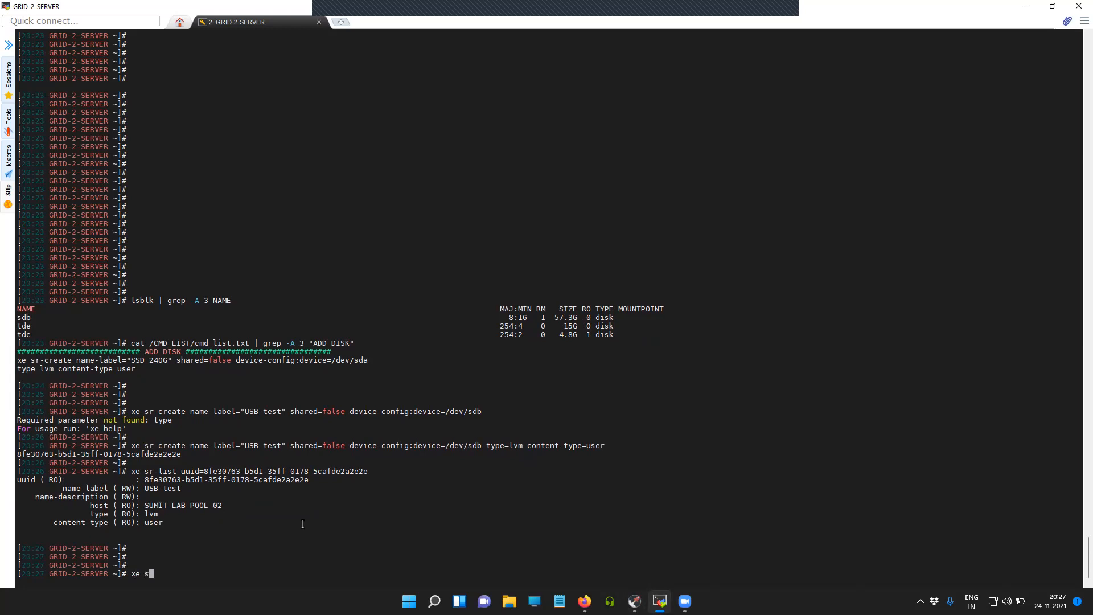
text(r-f)
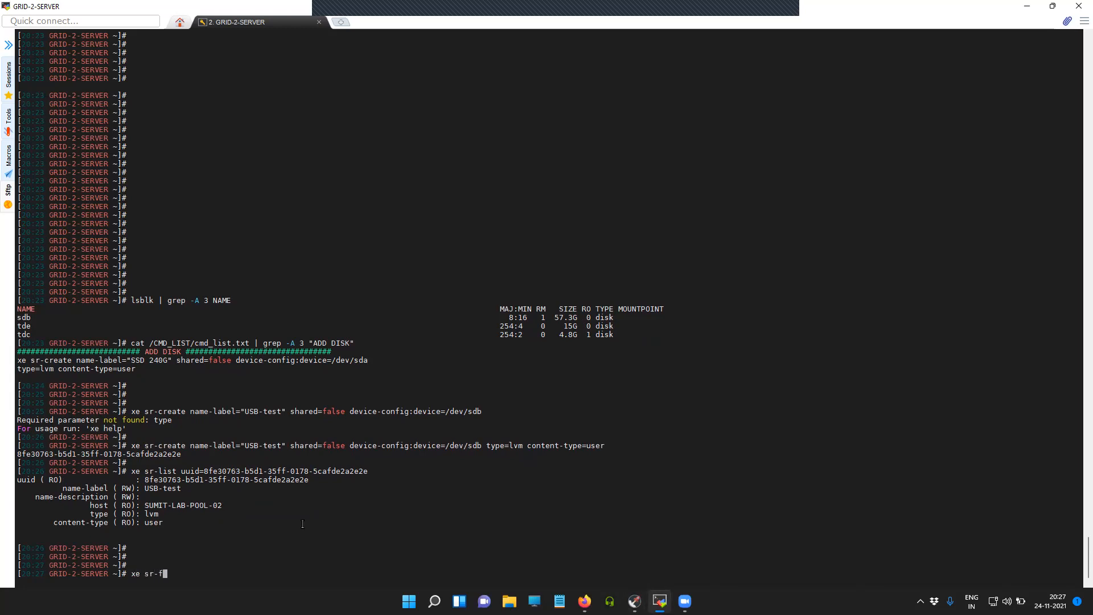
text(orget)
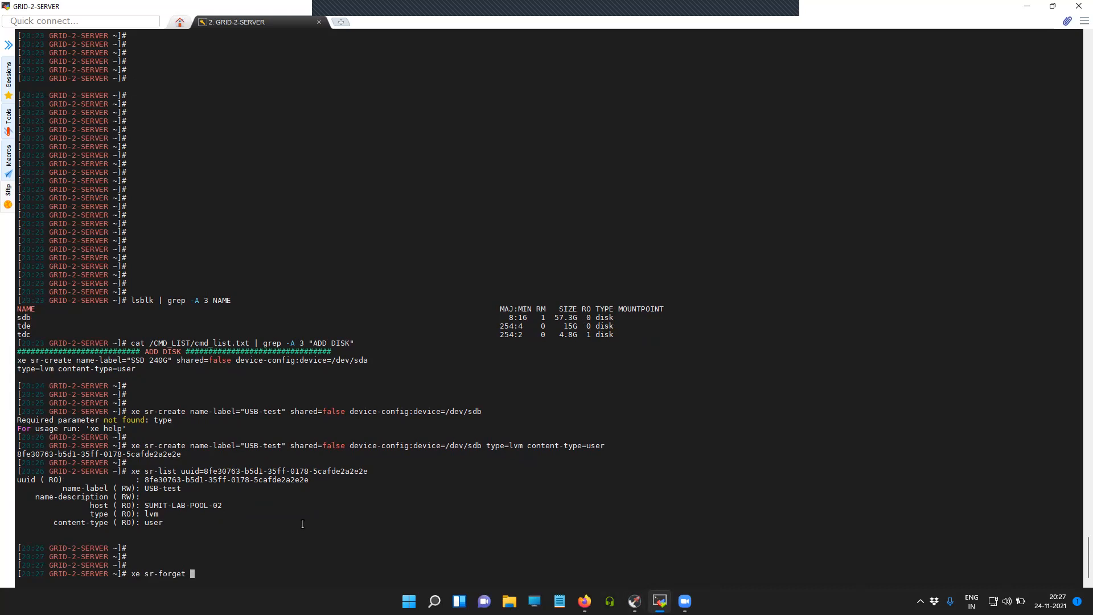
text(uuid=8fe30763-b5d1-35ff-0178-5cafde2a2e2e)
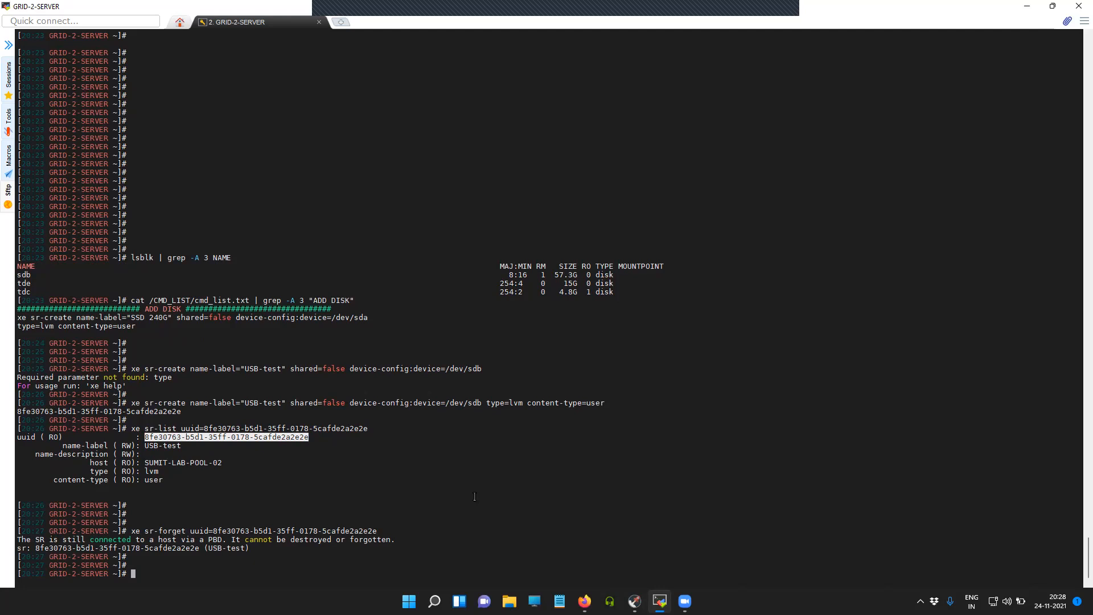
List the available xe pbd- subcommands with Tab completion
text(xe p)
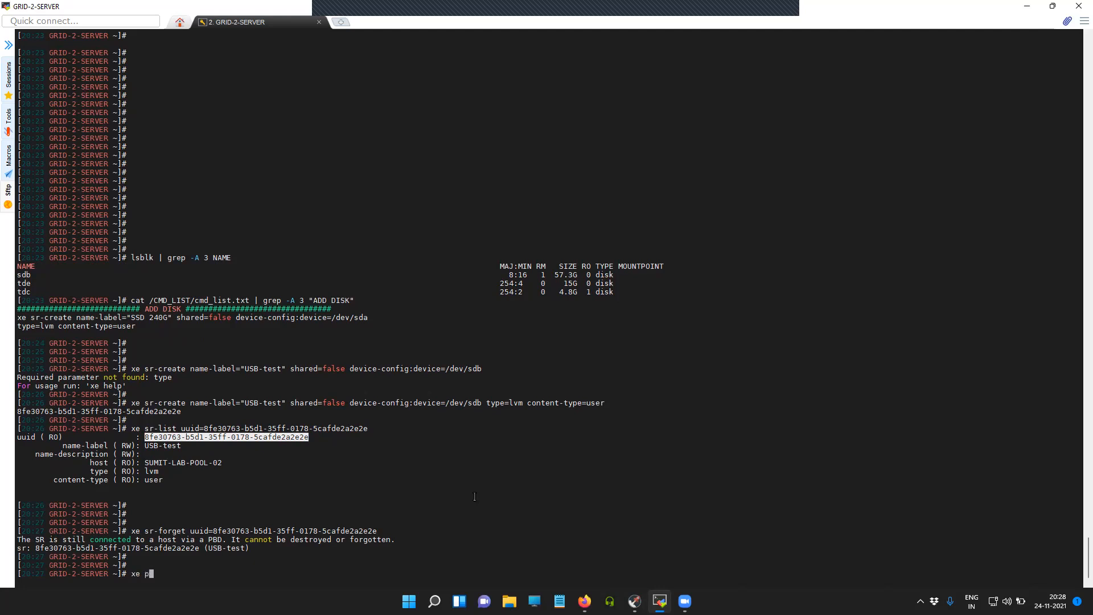
text(bd-)
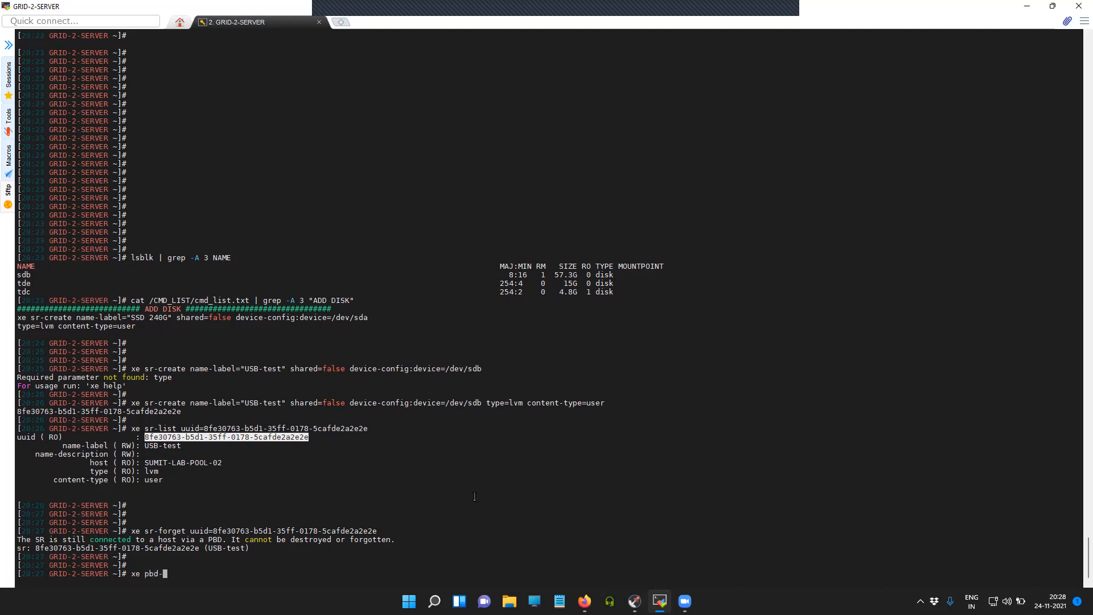
text(di)
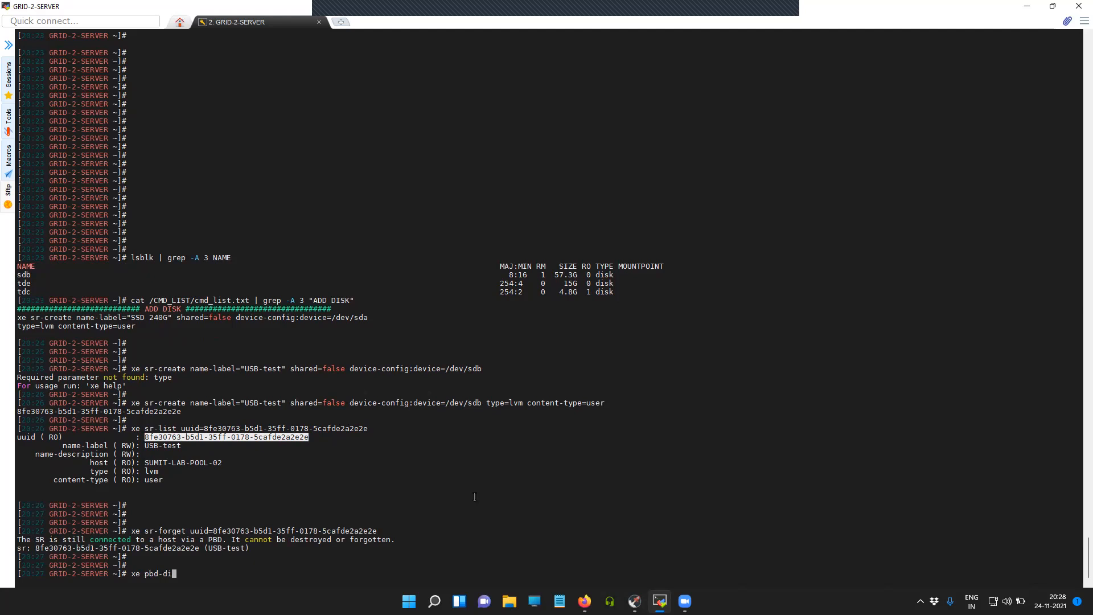
key(Tab)
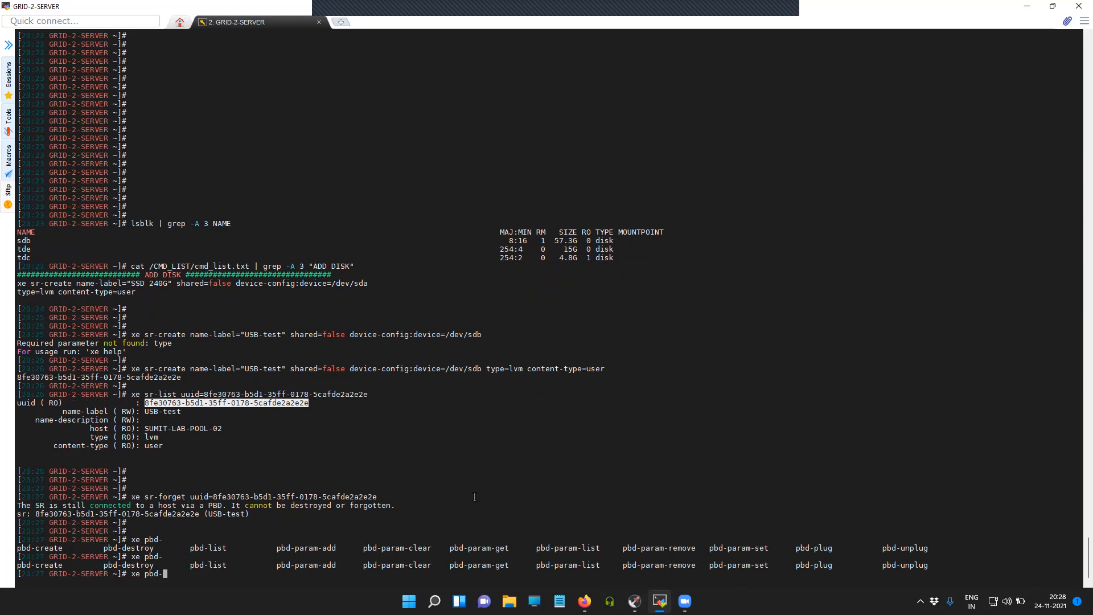
mouse_move(772, 10)
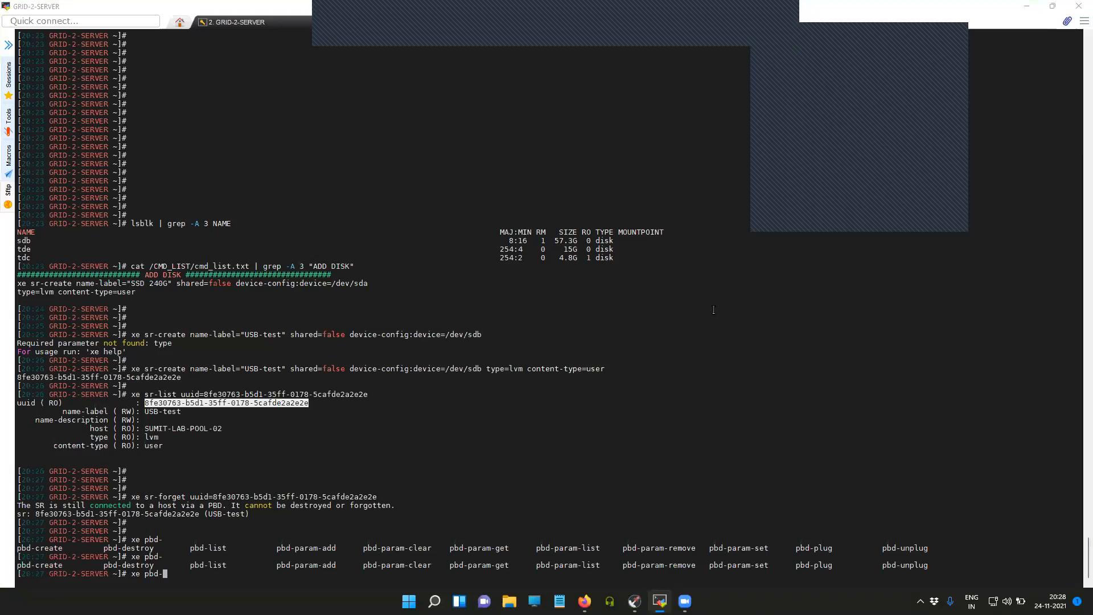
List PBDs for SR 8fe30763-b5d1-35ff-0178-5cafde2a2e2e, showing /dev/sdb attached
text(list sr-)
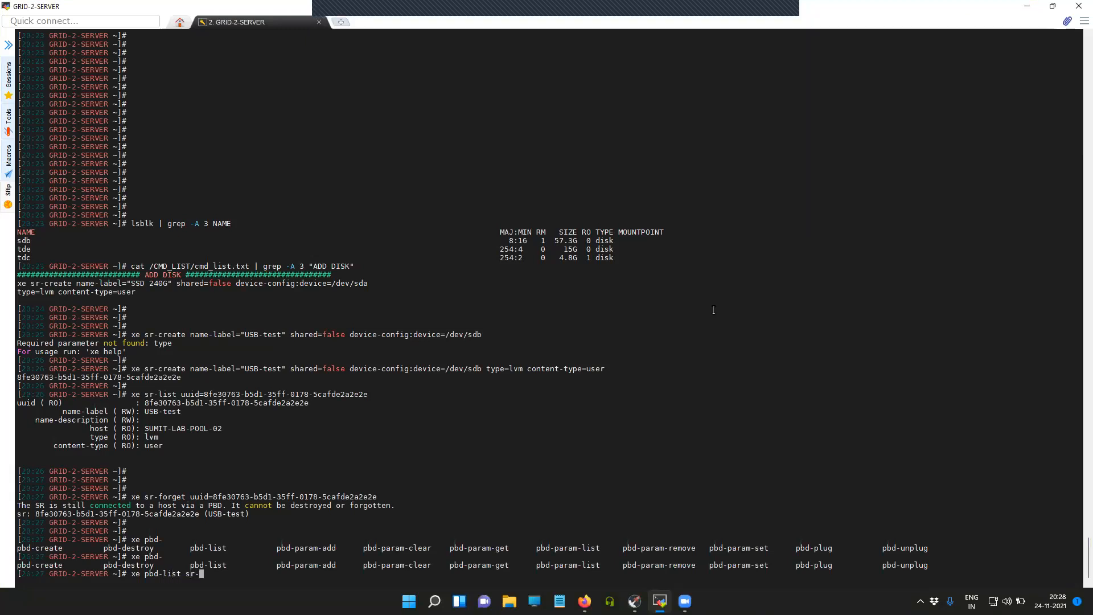
text(uuid=)
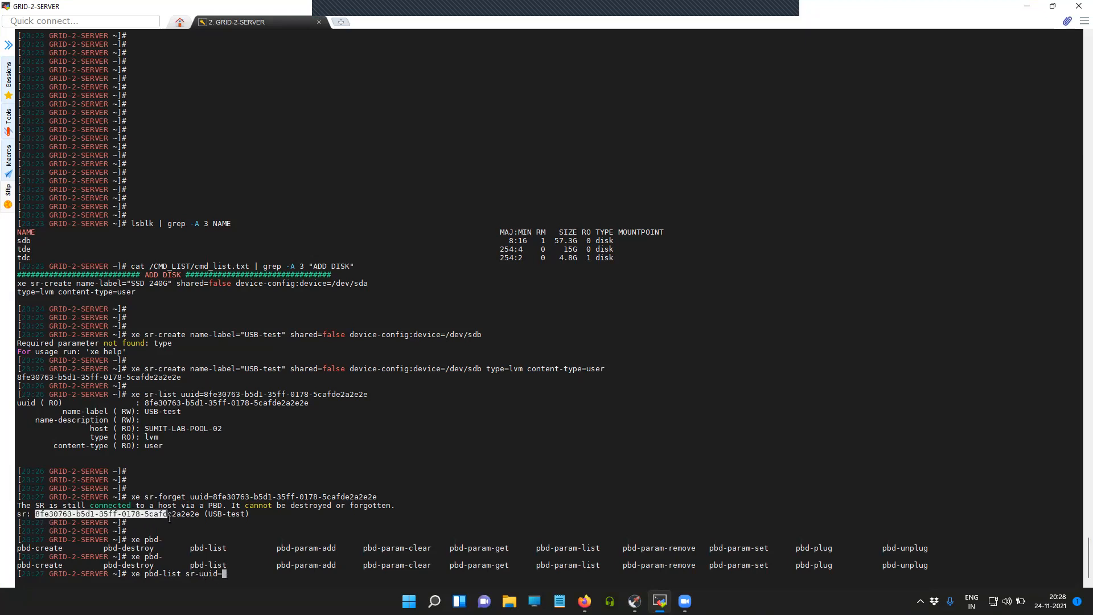
text(8fe30763-b5d1-35ff-0178-5cafde2a2e2e)
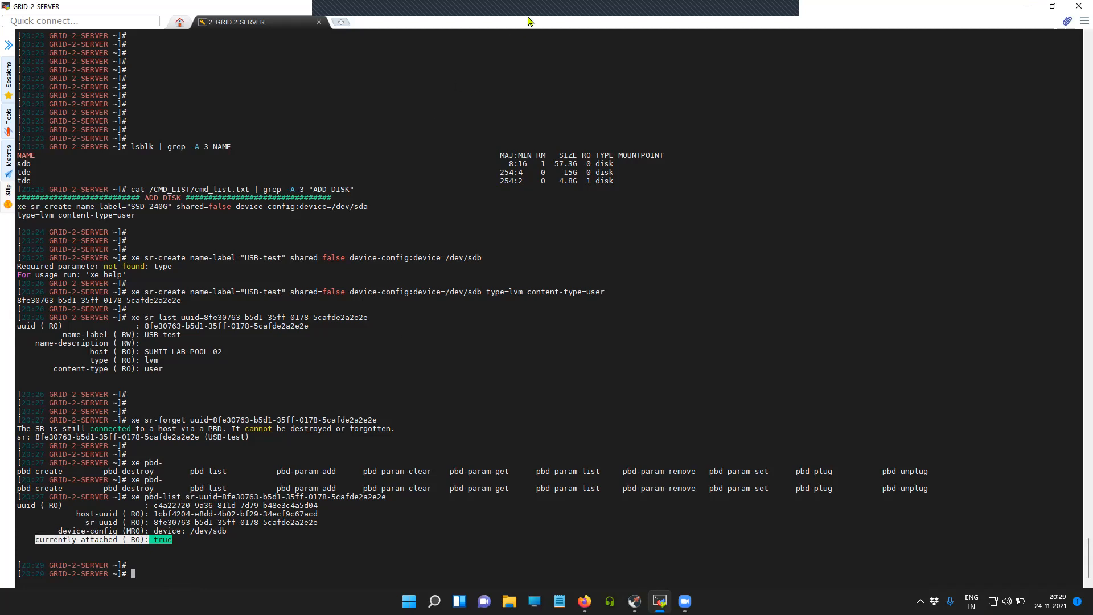
mouse_move(779, 19)
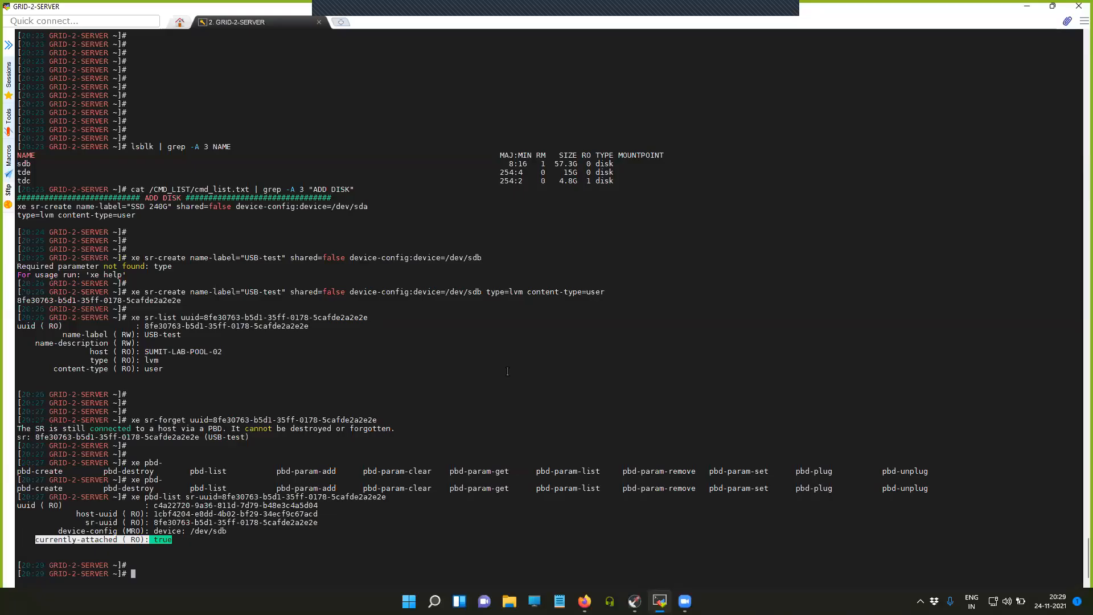
Unplug the USB-test PBD and confirm with pbd-list that currently-attached is false
text(xe)
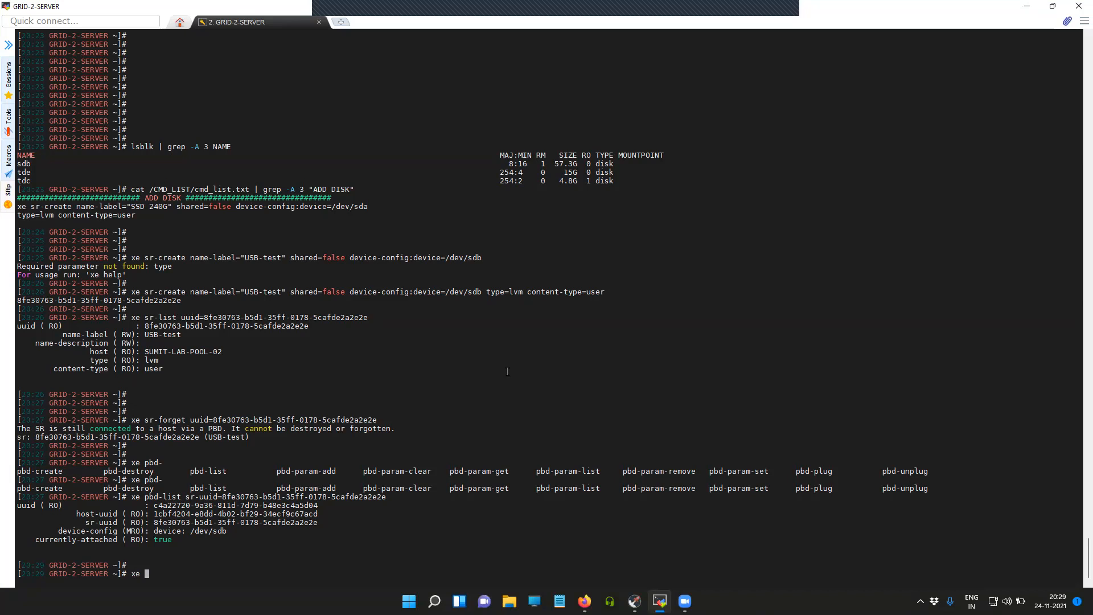
text(ph)
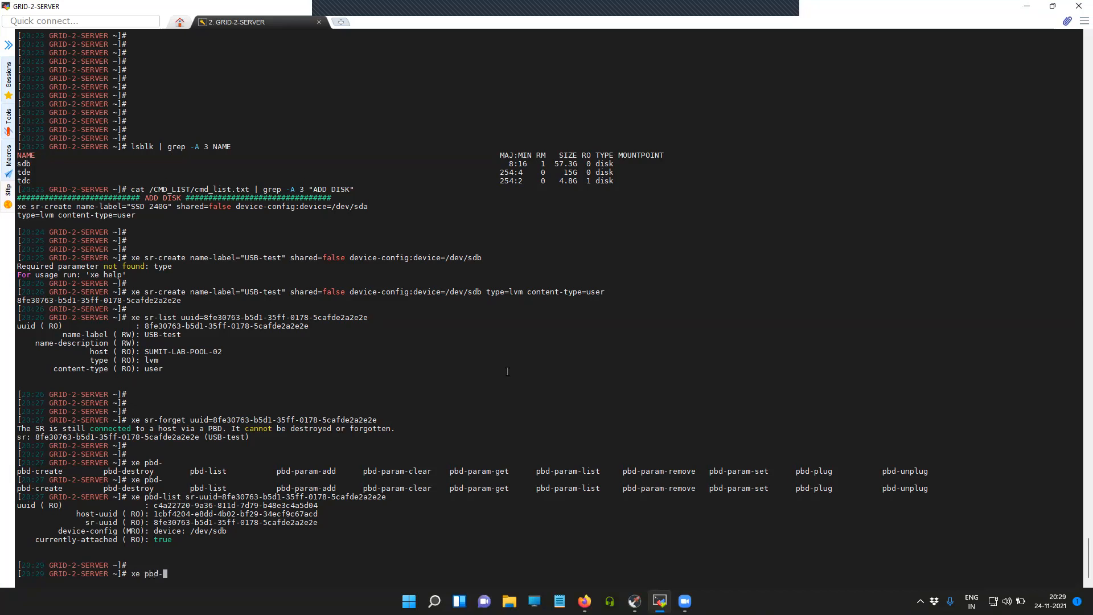
text(unplug)
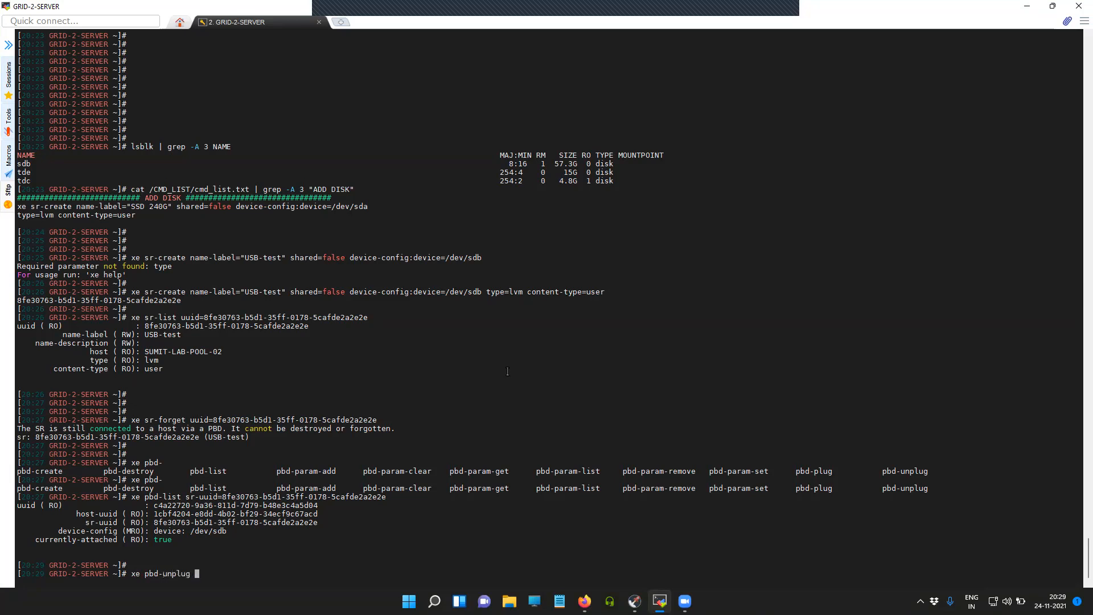
text(uuid=c4a22720-9a36-811d-7d79-b48e3c4a5d04)
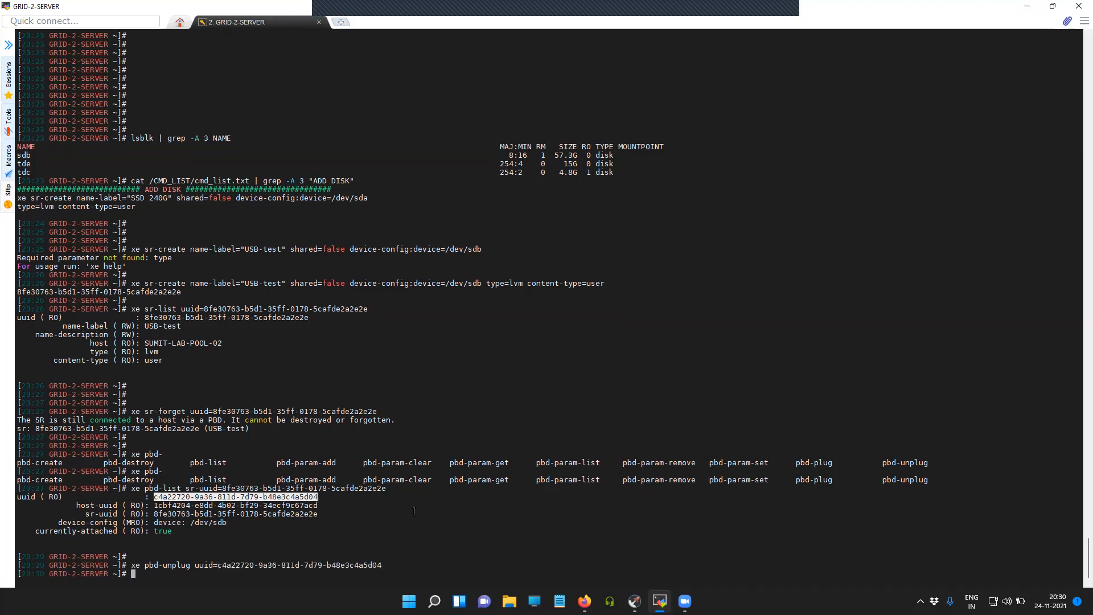
text(xe pbd-list sr-uuid=8fe30763-b5d1-35ff-0178-5cafde2a2e2e)
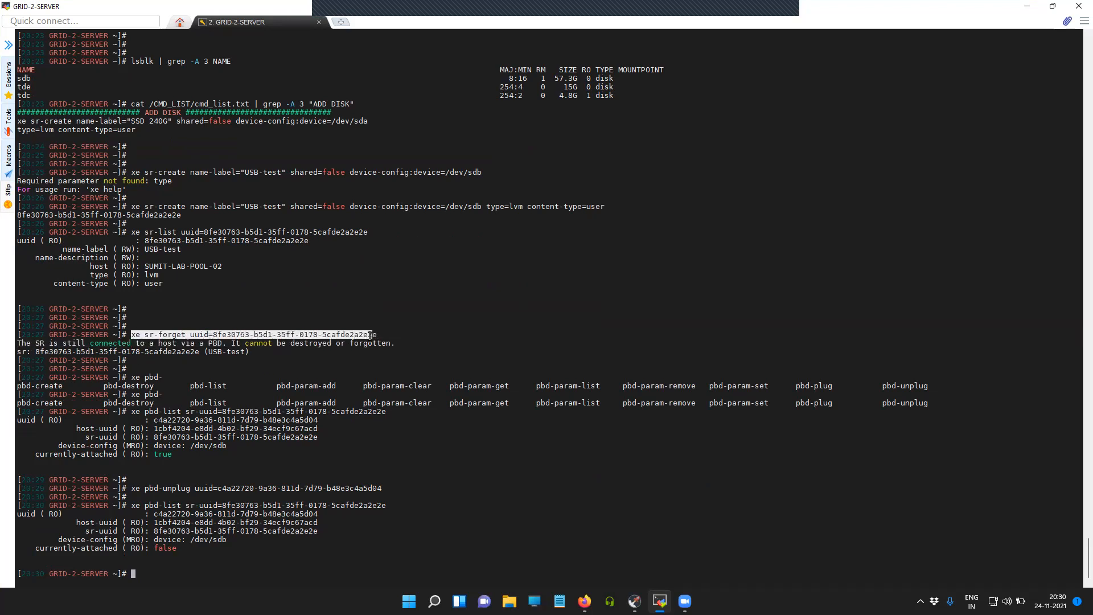
Forget SR 8fe30763-b5d1-35ff-0178-5cafde2a2e2e and confirm XCP-ng Center no longer lists USB-test
text(xe sr-forget uuid=8fe30763-b5d1-35ff-0178-5cafde2a2e2e)
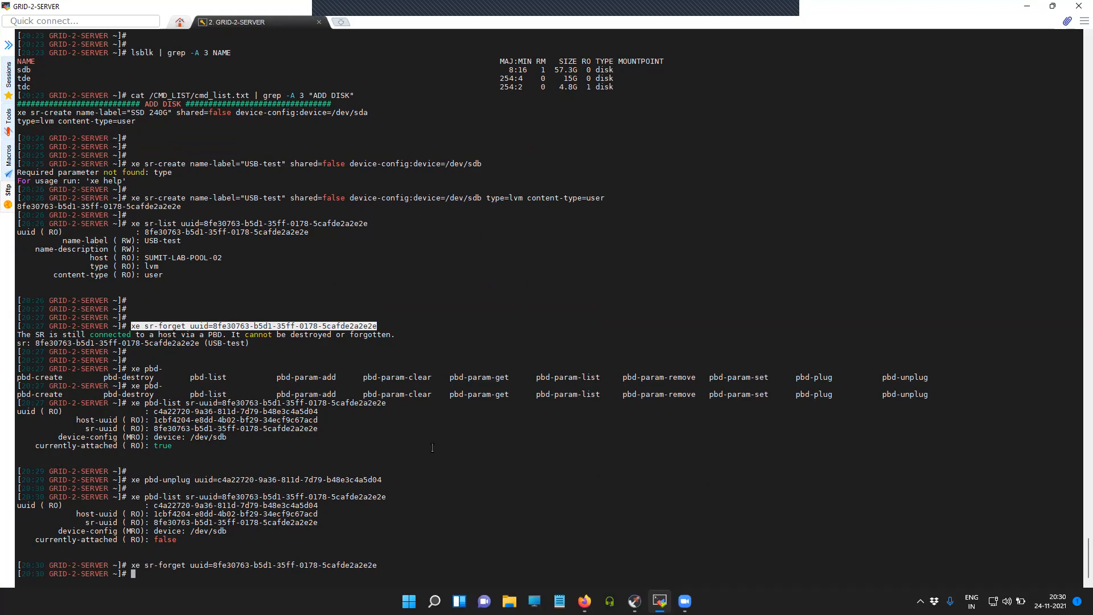
mouse_move(503, 493)
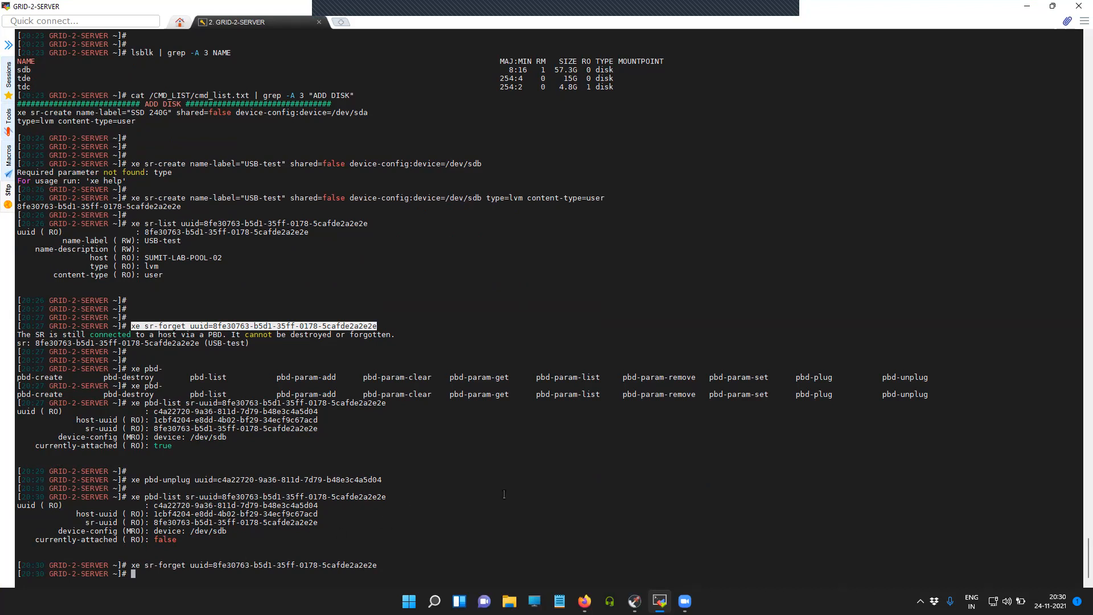
mouse_move(587, 567)
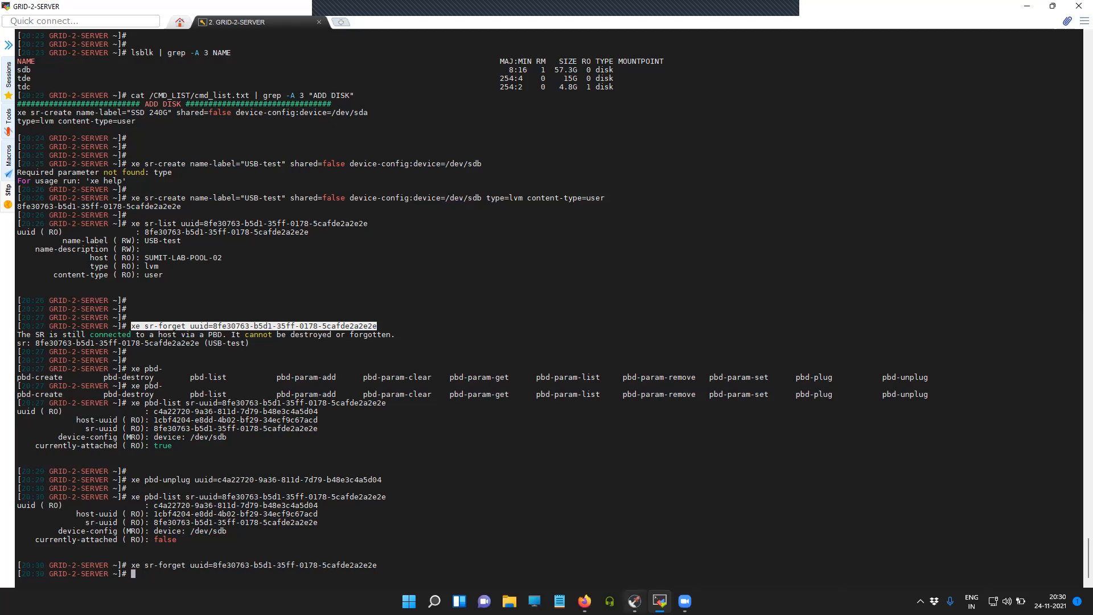
click(633, 601)
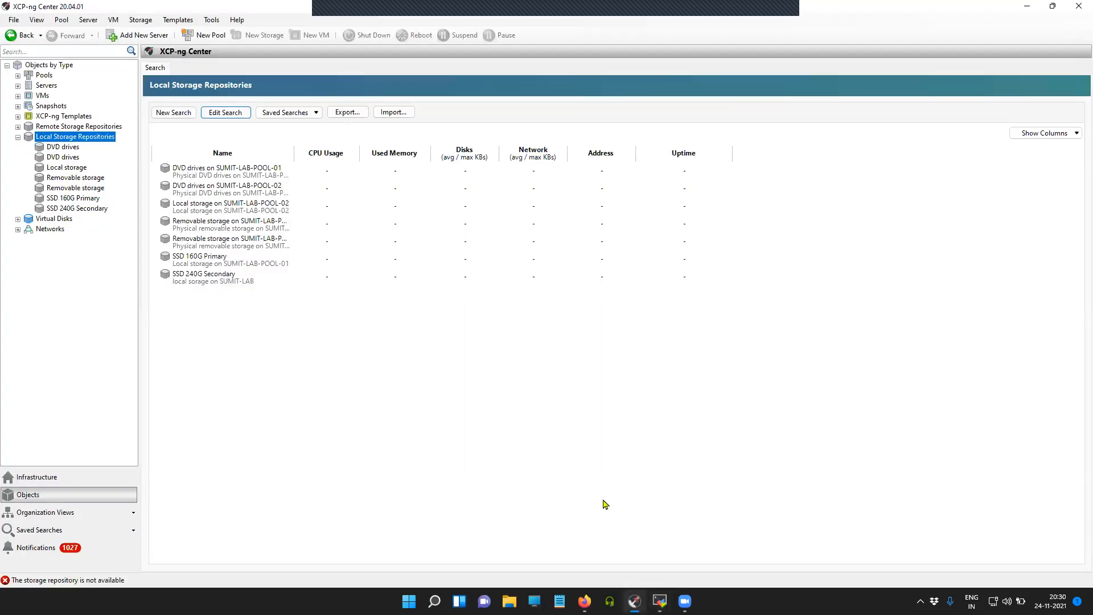
click(658, 601)
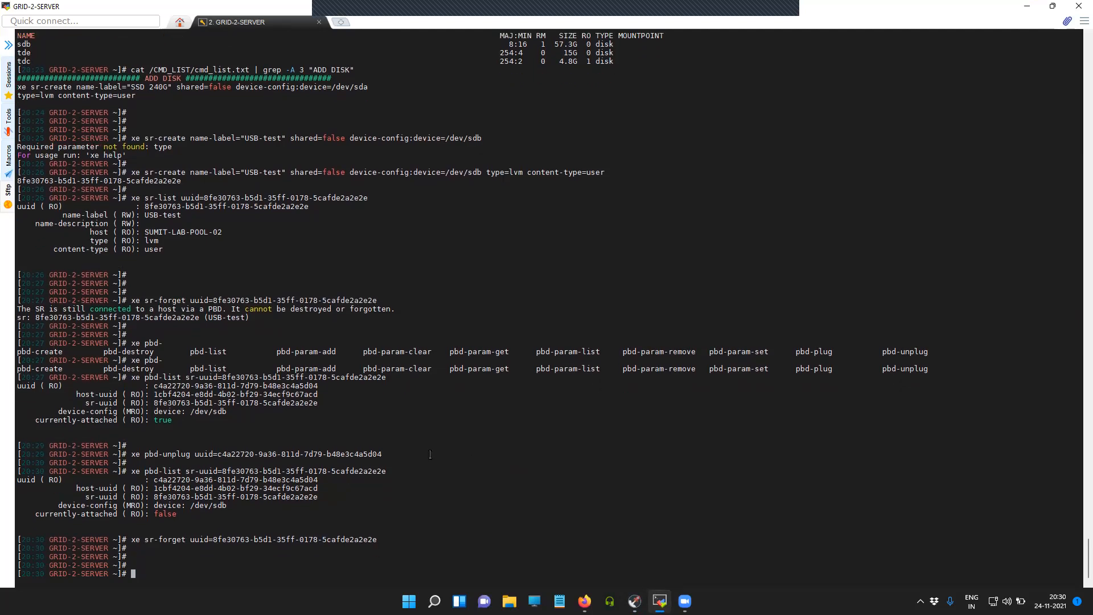
double_click(164, 454)
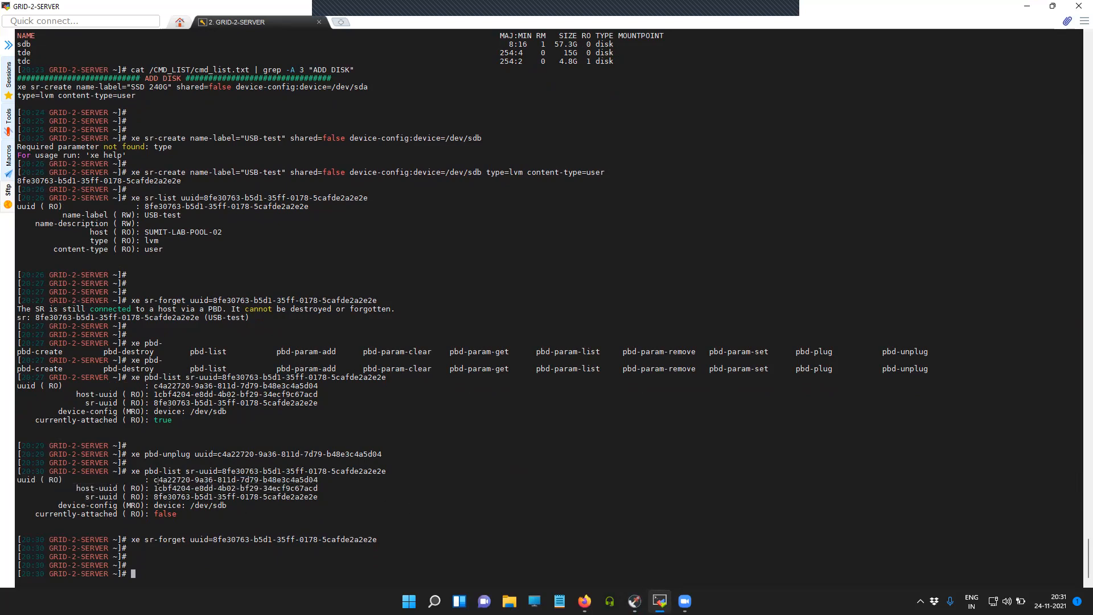
double_click(236, 479)
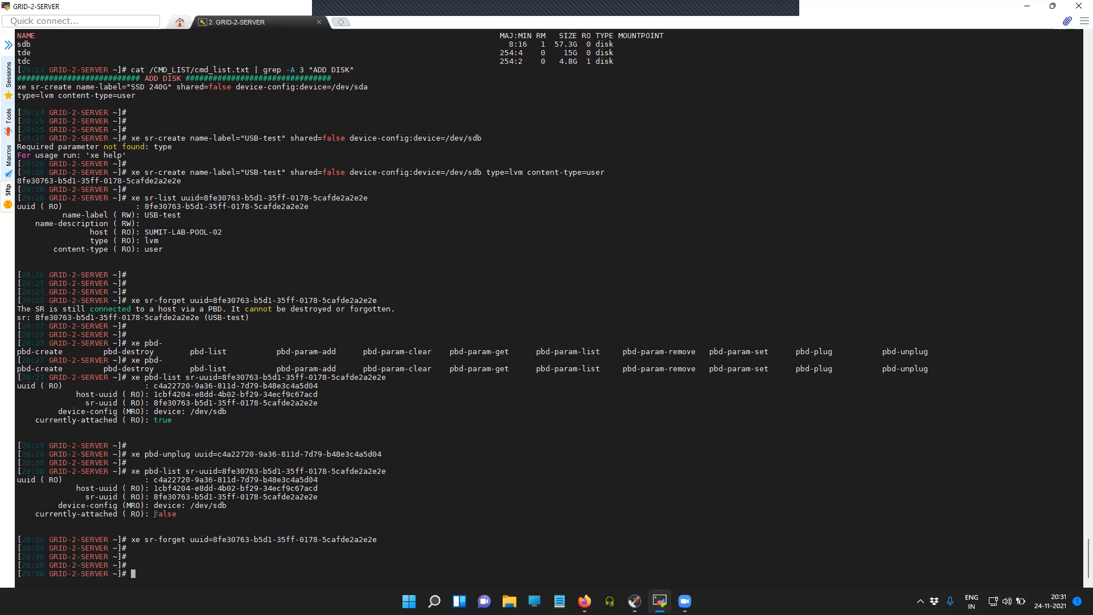
double_click(165, 513)
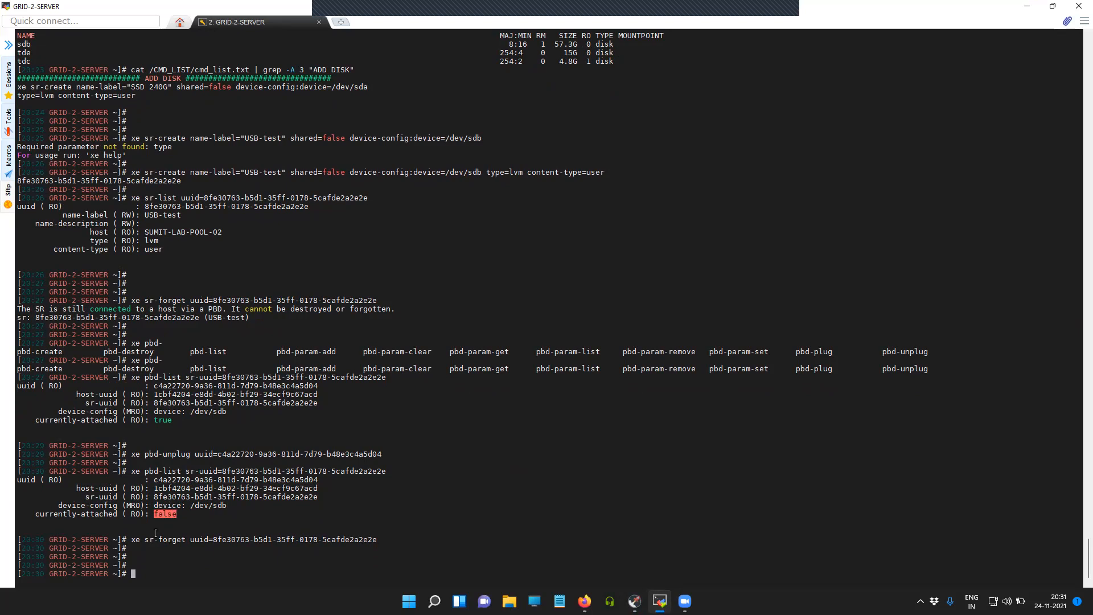
double_click(162, 539)
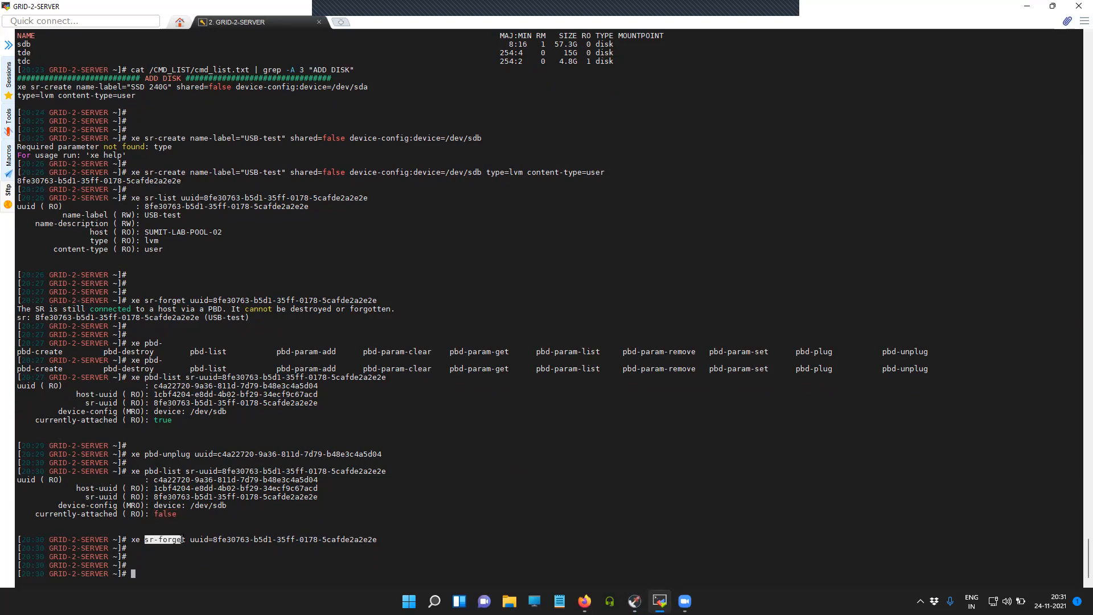